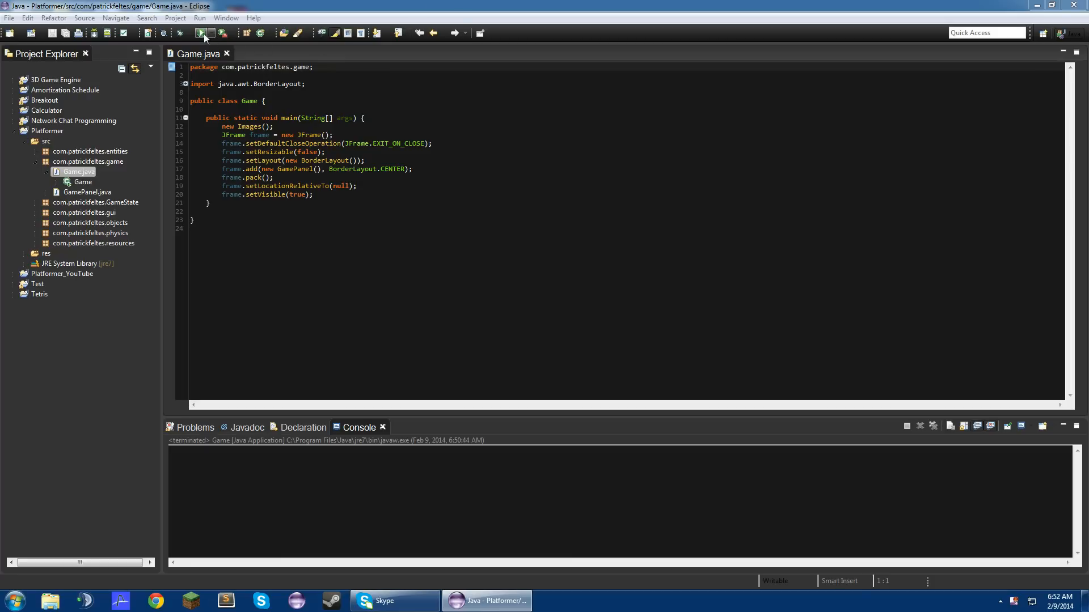
# Step: Run the existing Platformer game, close its window, and close the old Game.java editor
pyautogui.click(199, 33)
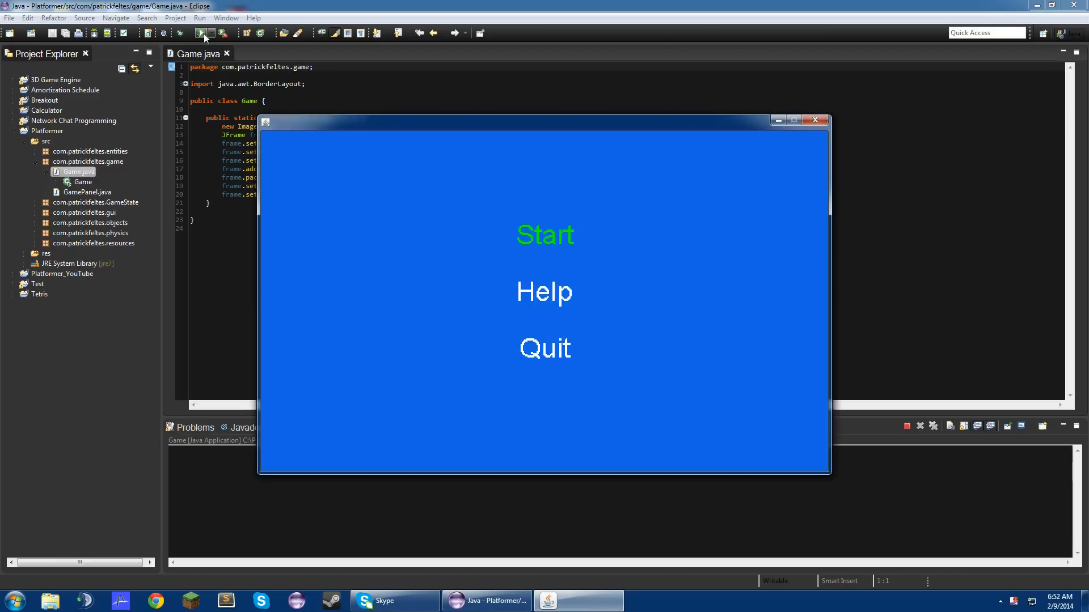
pyautogui.click(545, 235)
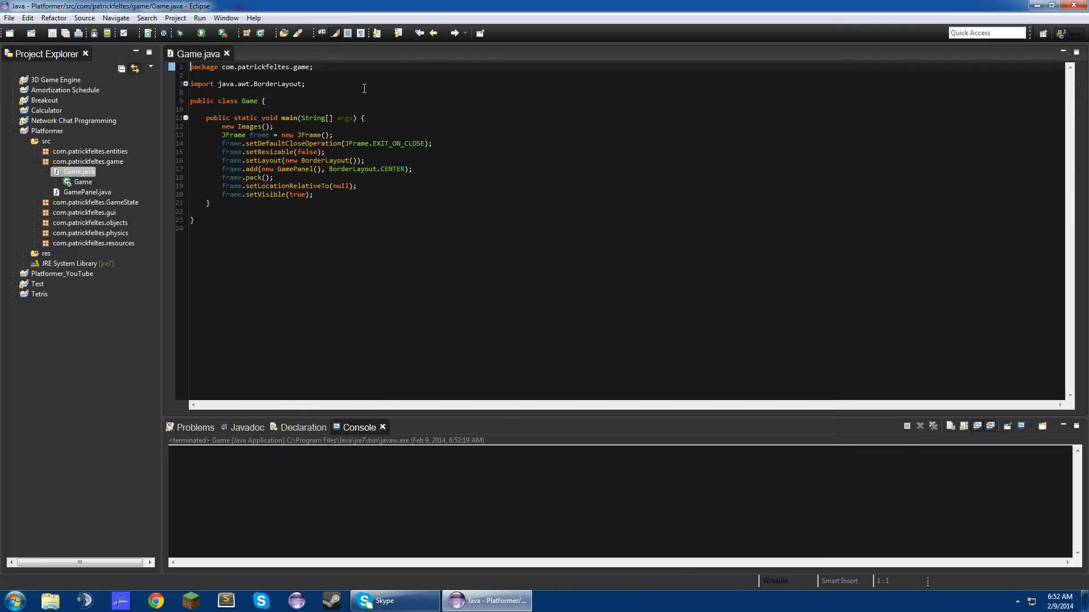
pyautogui.click(226, 54)
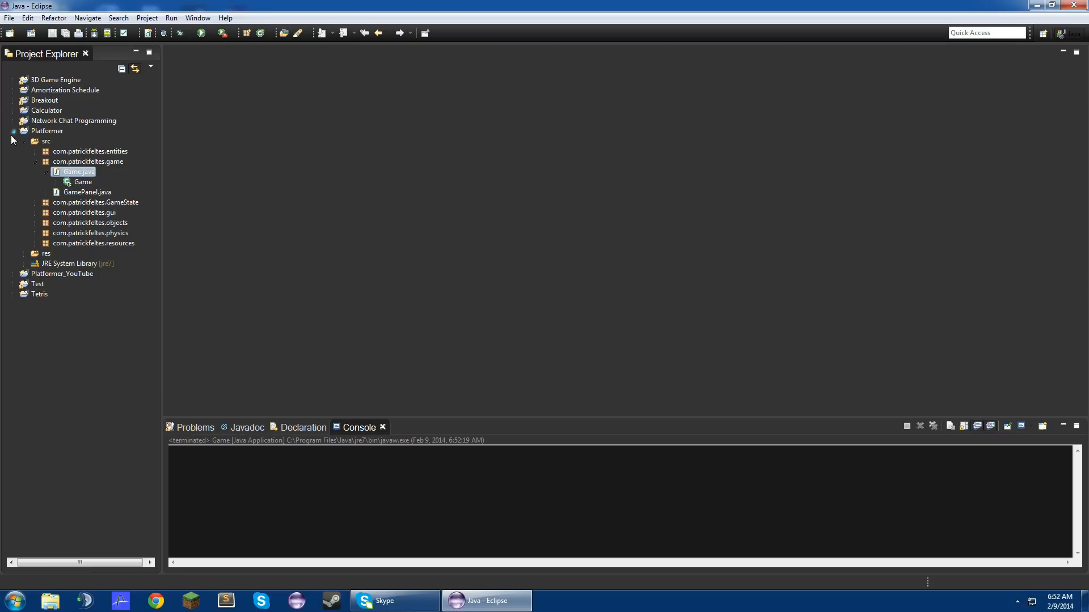
# Step: Create class Game in package com.patrickfeltes.game.main under Platformer_YouTube's src folder
pyautogui.click(14, 130)
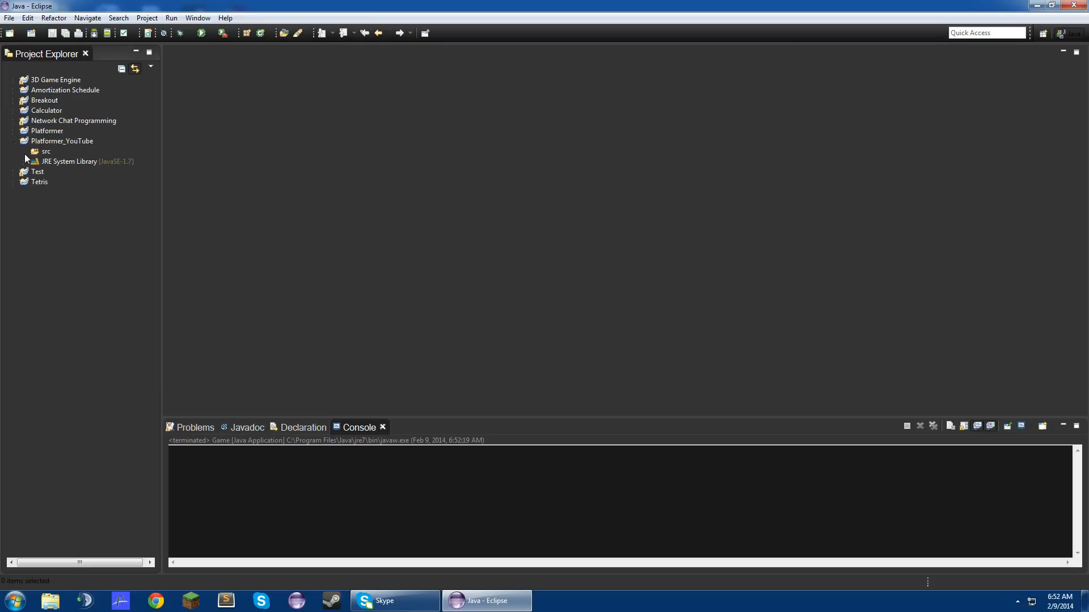
pyautogui.rightClick(45, 152)
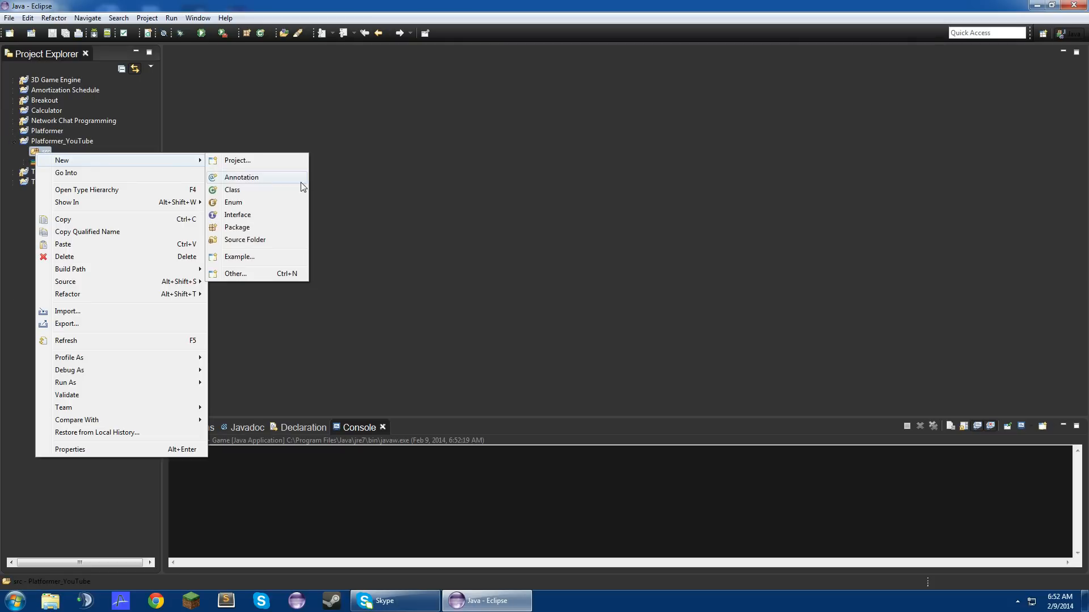
pyautogui.click(232, 190)
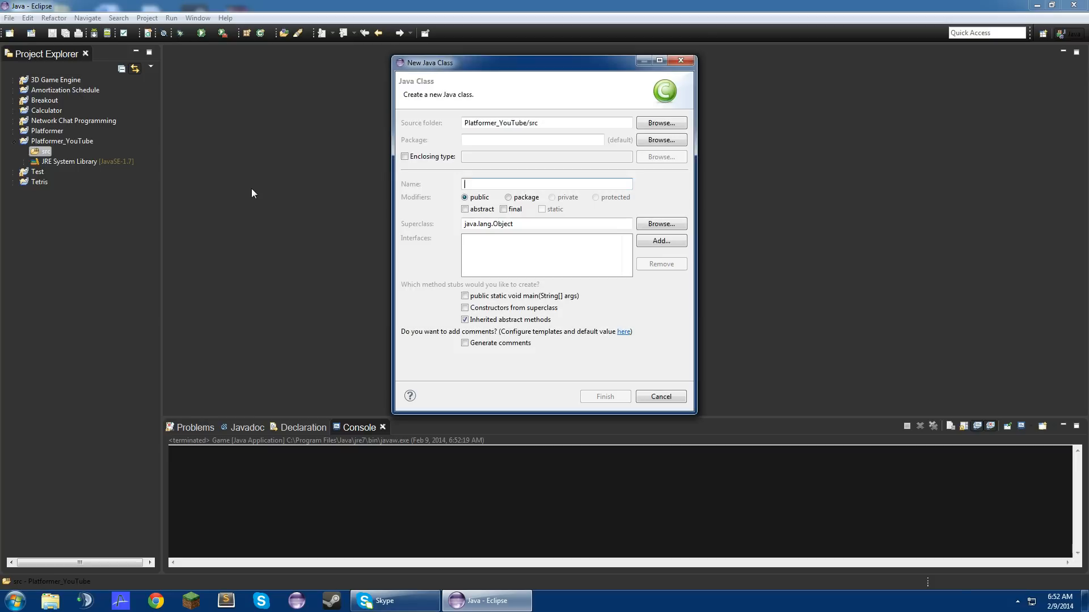
pyautogui.write('com.')
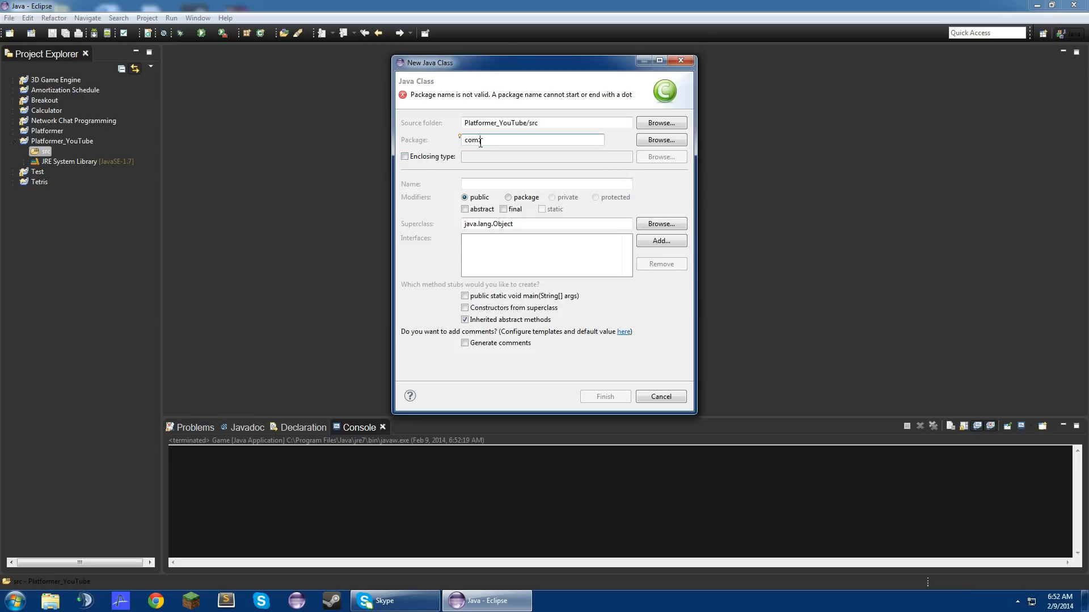
pyautogui.write('patrickfeltes.')
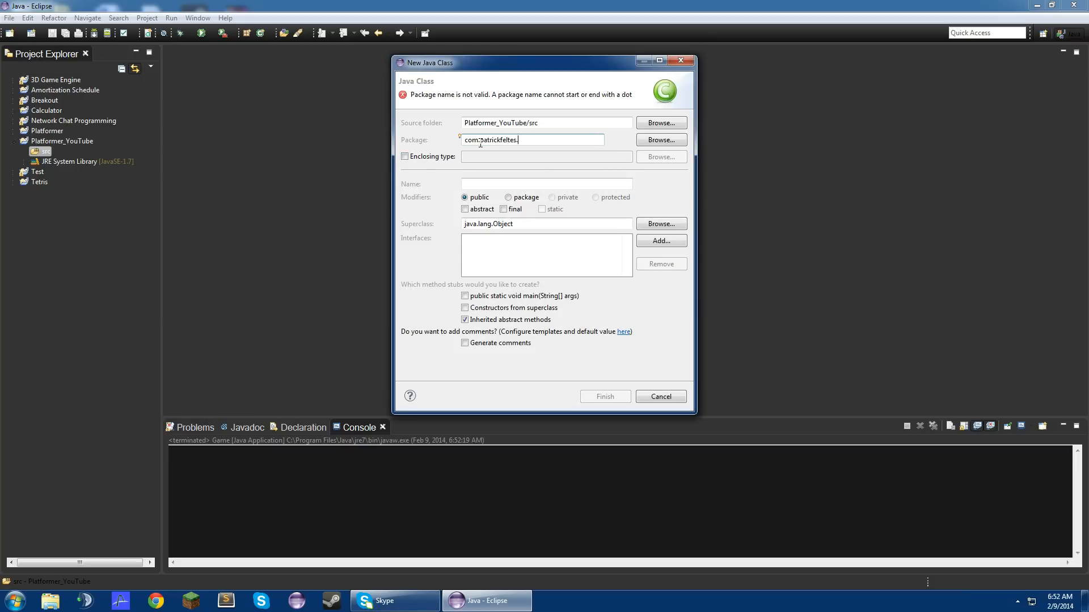
pyautogui.write('game.')
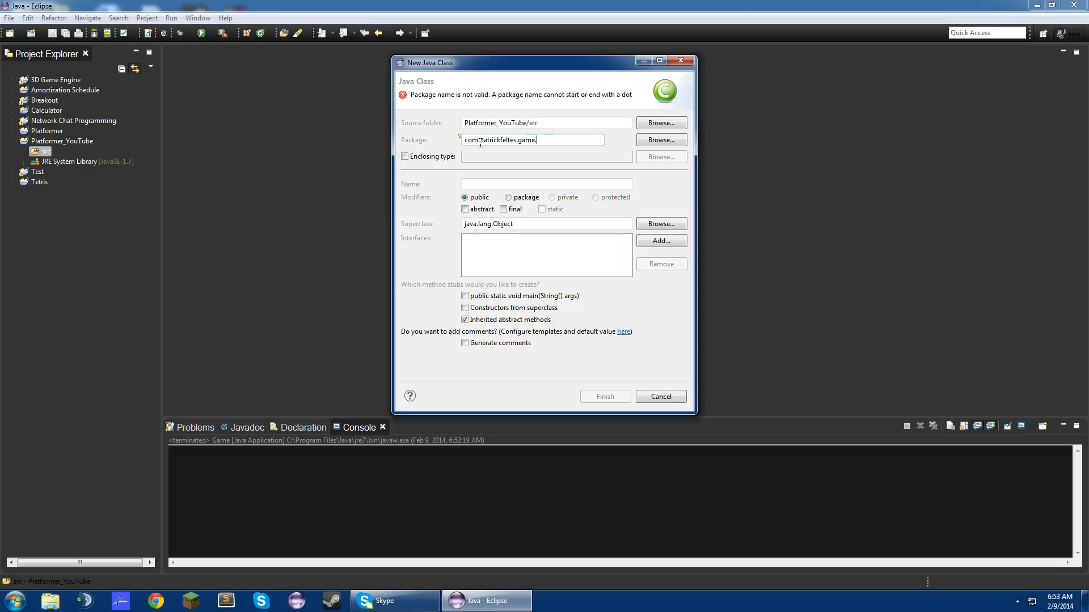
pyautogui.press('BackSpace')
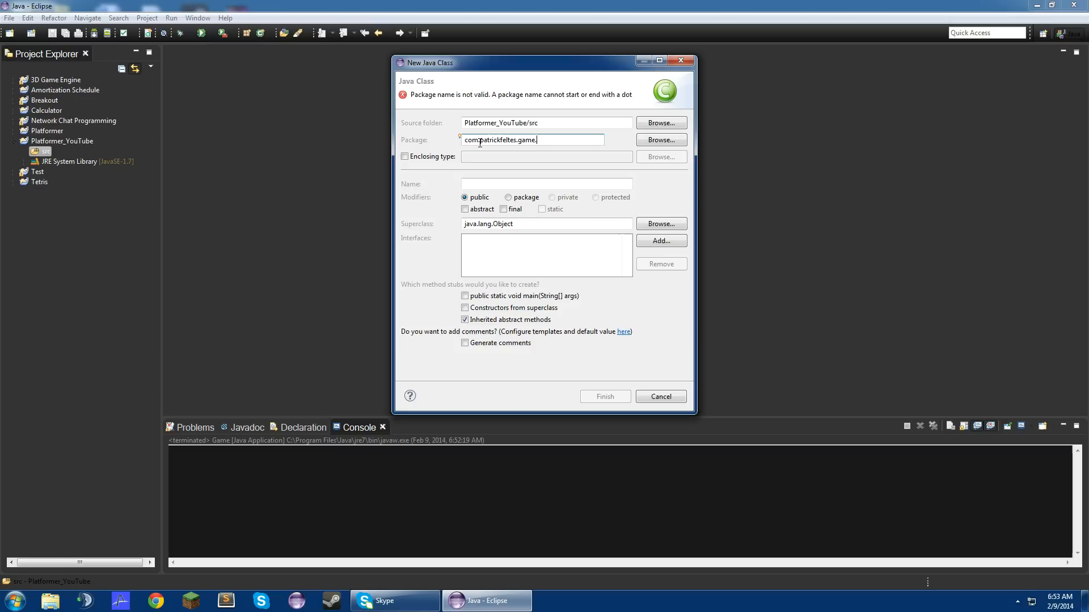
pyautogui.write('main')
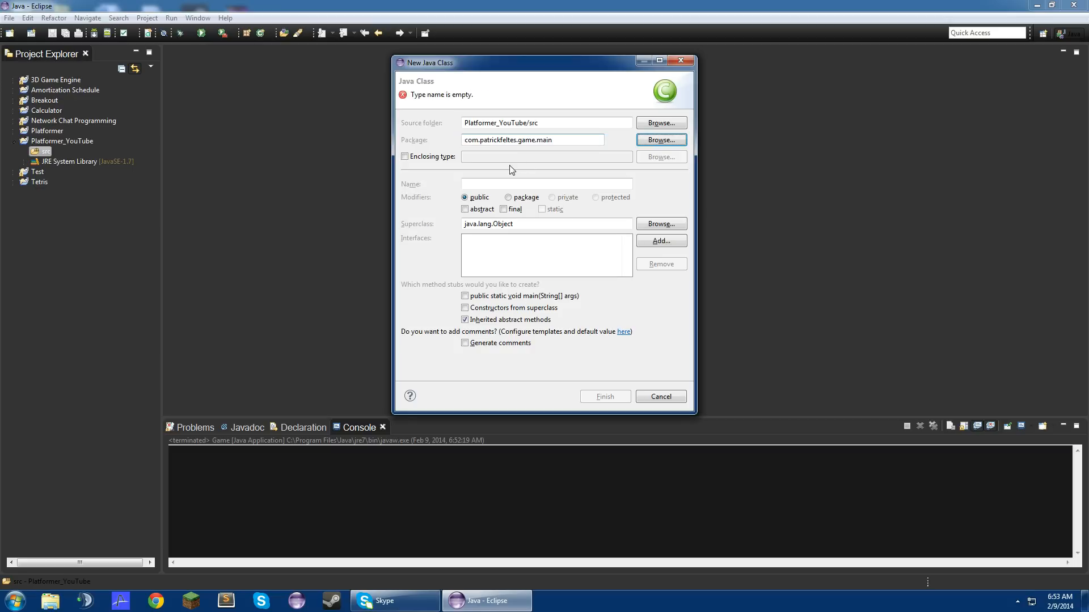
pyautogui.click(546, 184)
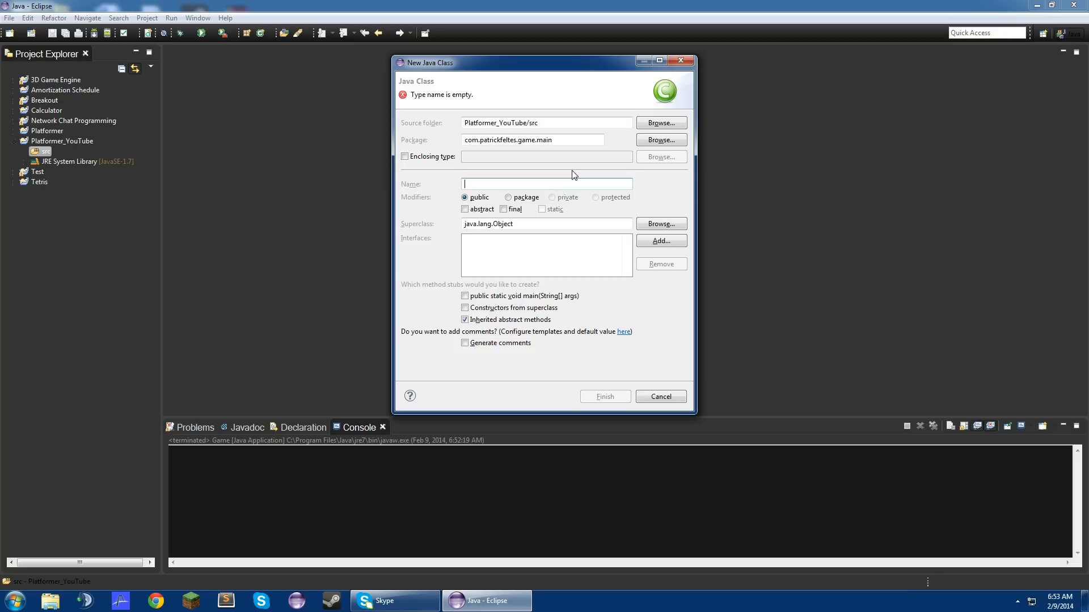
pyautogui.write('G')
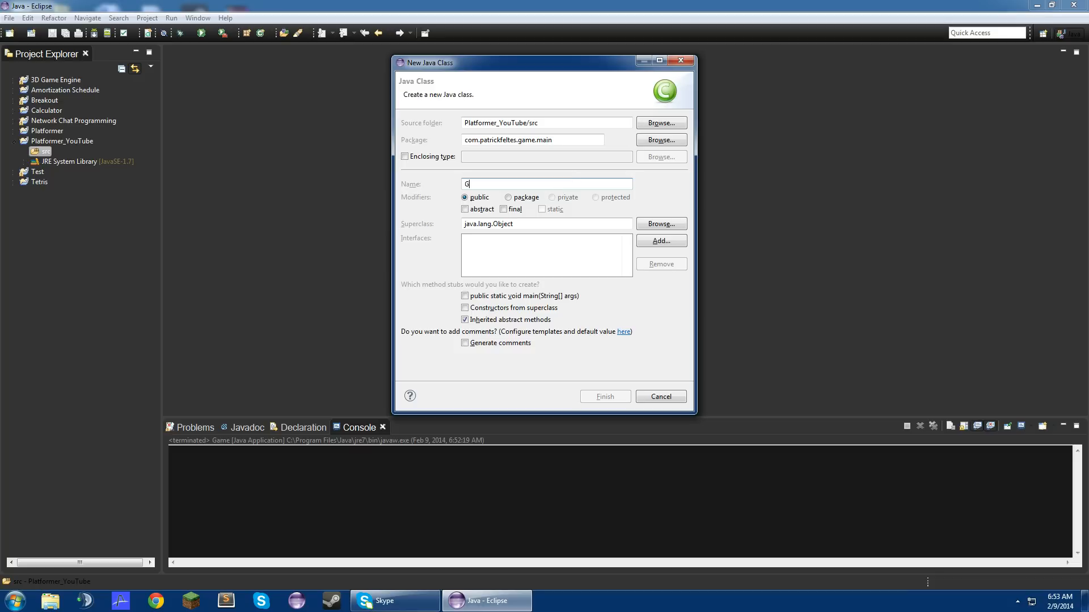
pyautogui.click(603, 396)
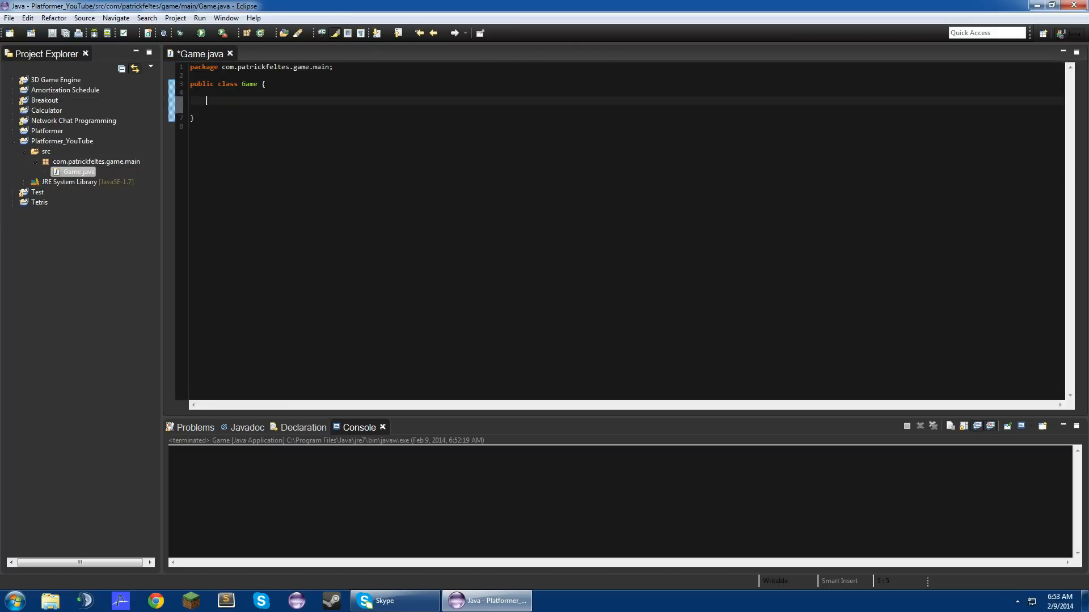
# Step: Add public static void main(String[] args) creating JFrame frame = new JFrame("Platformer")
pyautogui.write('public')
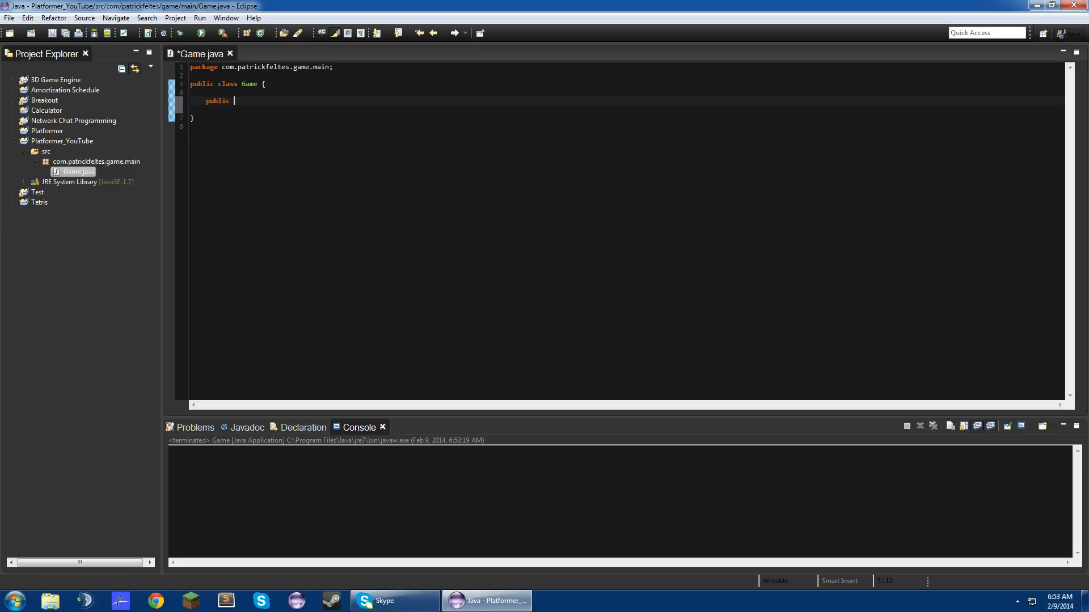
pyautogui.write('static void main')
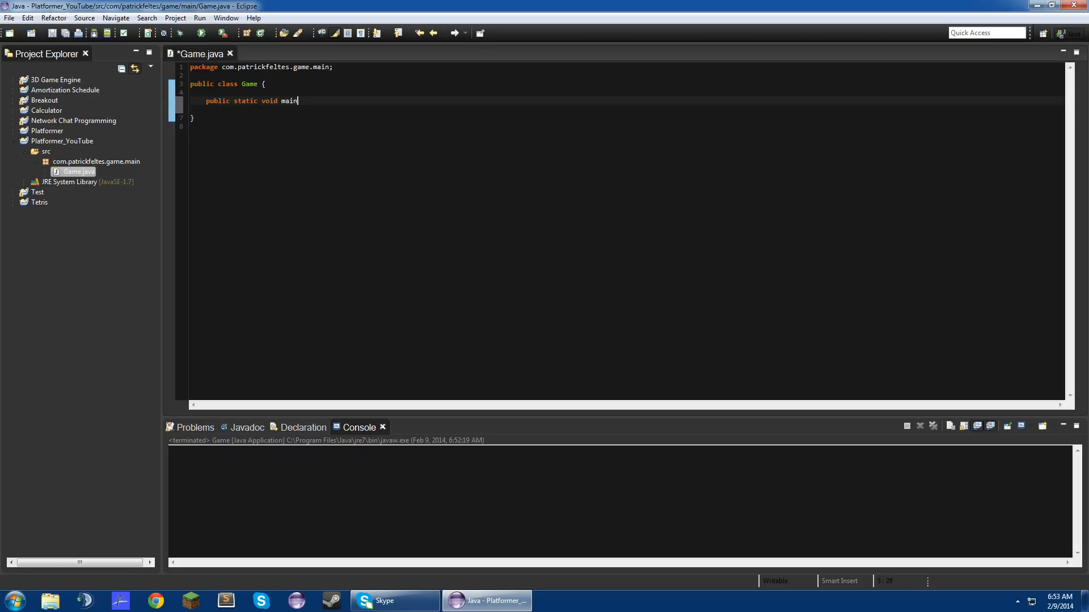
pyautogui.write('(String[] args) {')
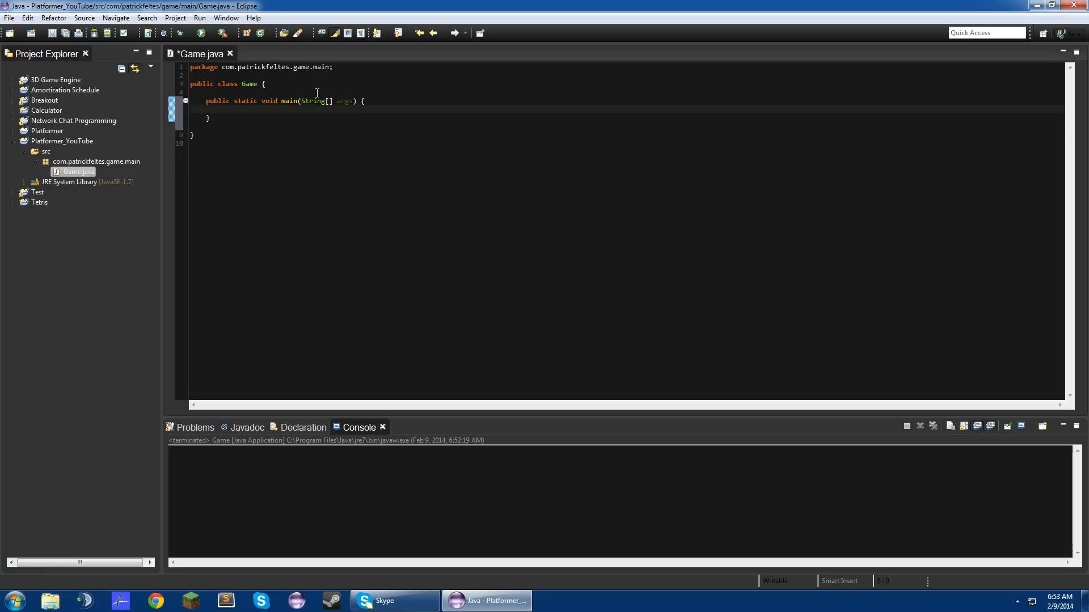
pyautogui.write('JFrame frae')
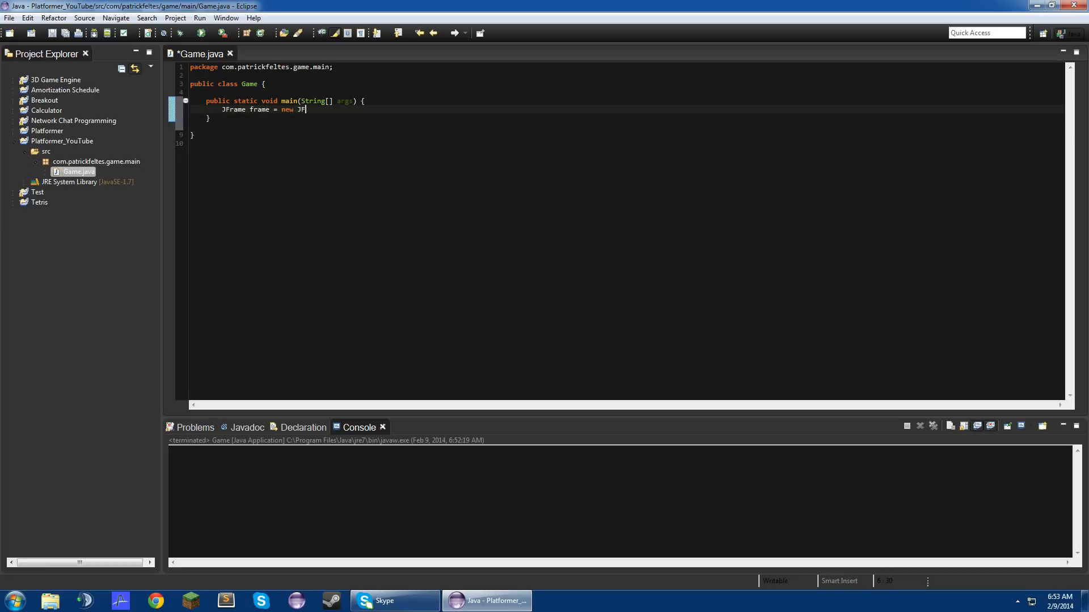
pyautogui.write('rame();')
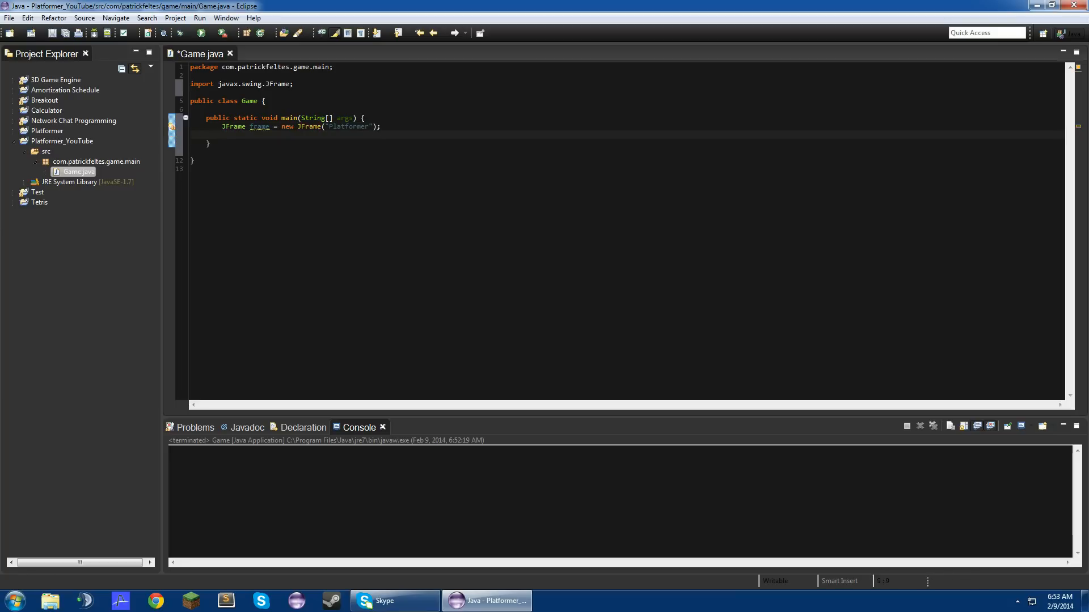
# Step: Set the frame's default close operation to EXIT_ON_CLOSE and setResizable(false)
pyautogui.write('frame.set')
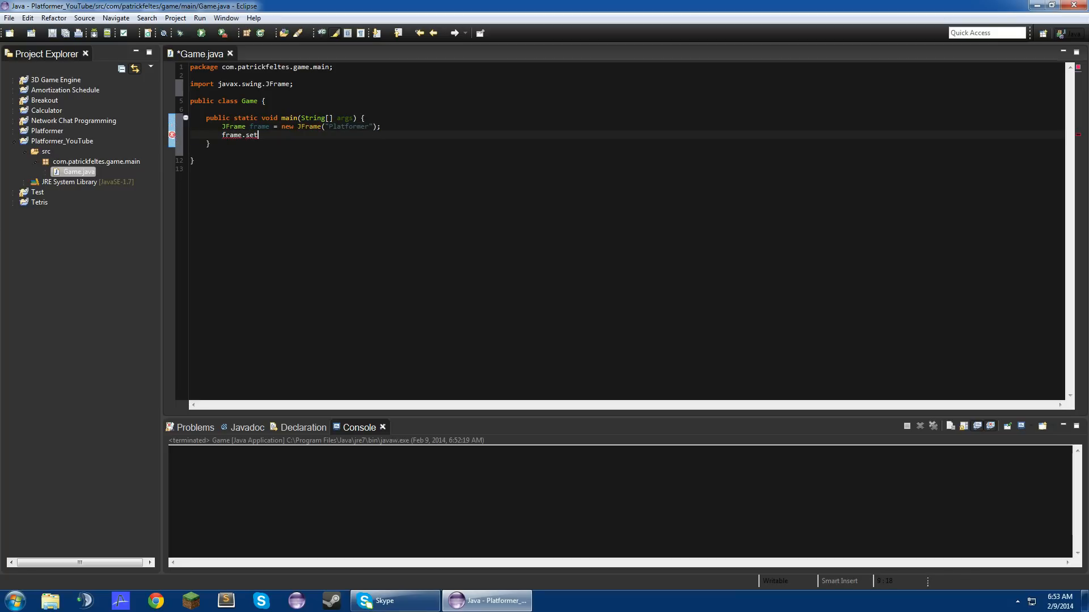
pyautogui.write('Frame.);')
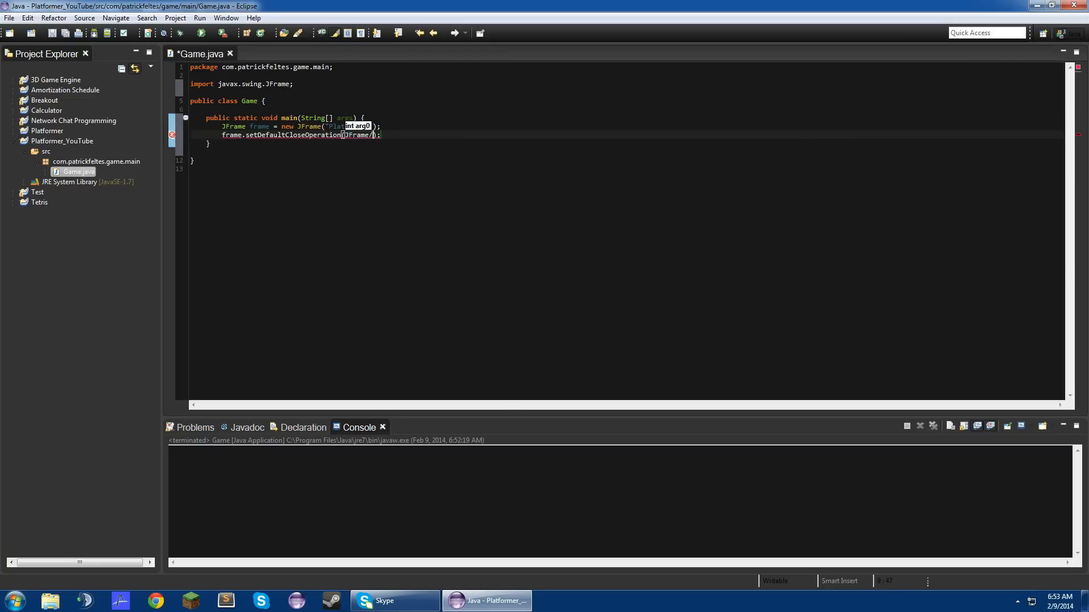
pyautogui.write('EXIT')
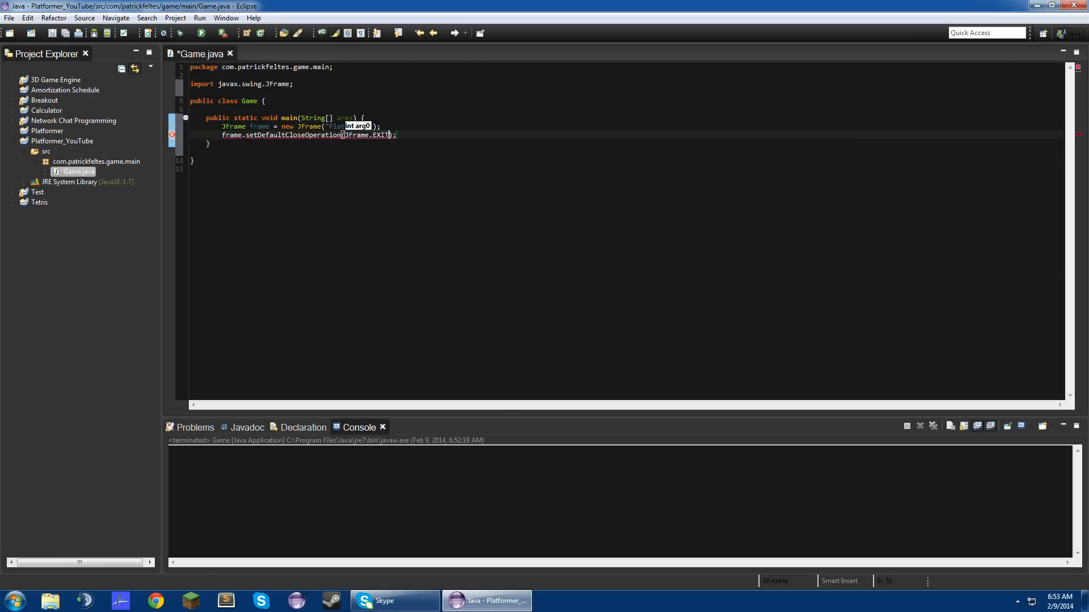
pyautogui.write('_ON_CLOSE')
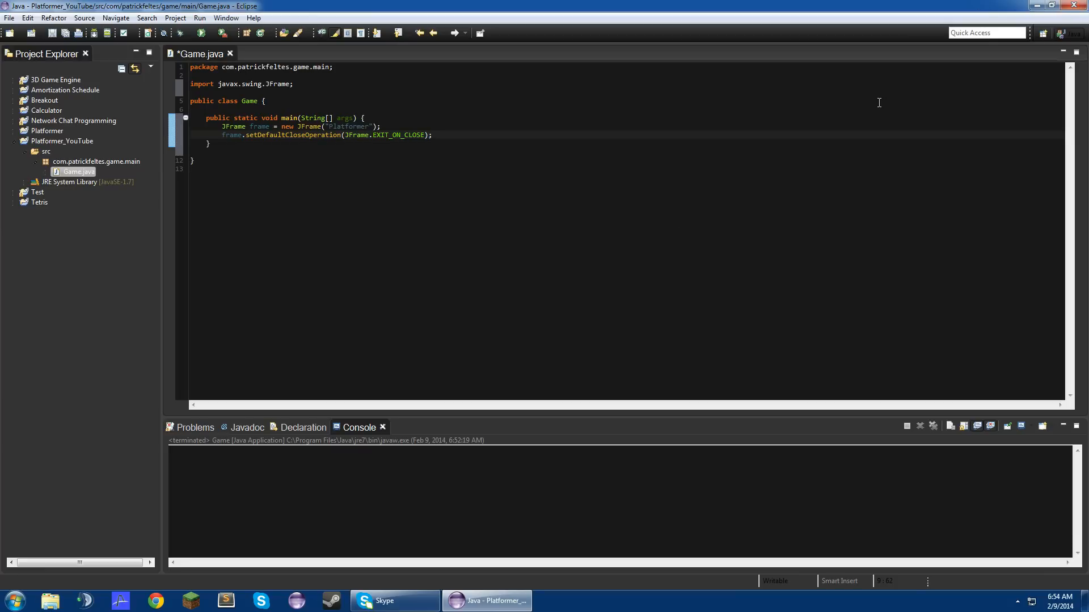
pyautogui.press('Enter')
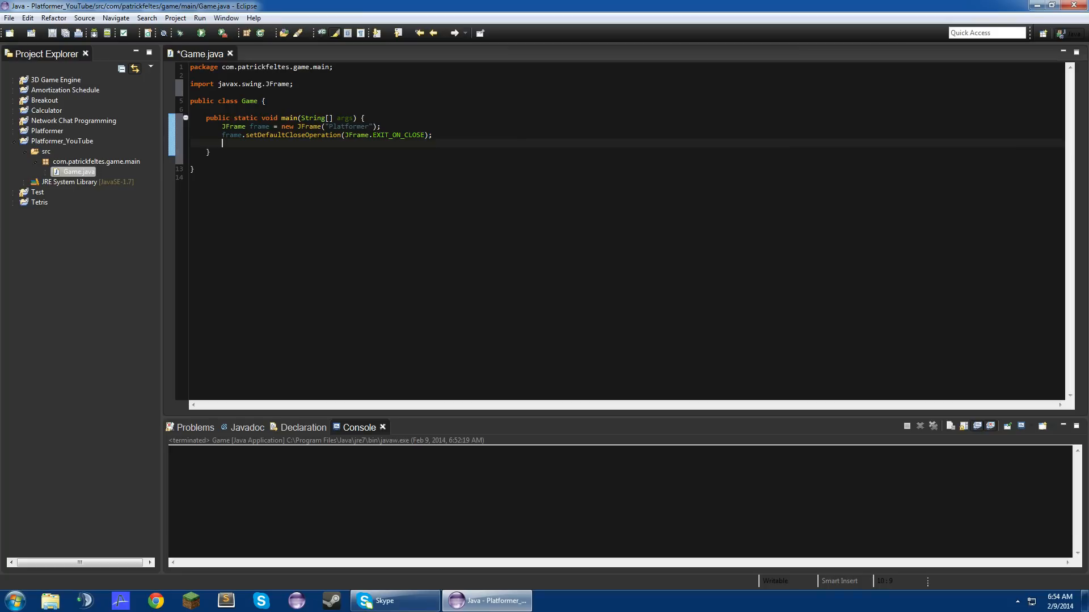
pyautogui.write('f')
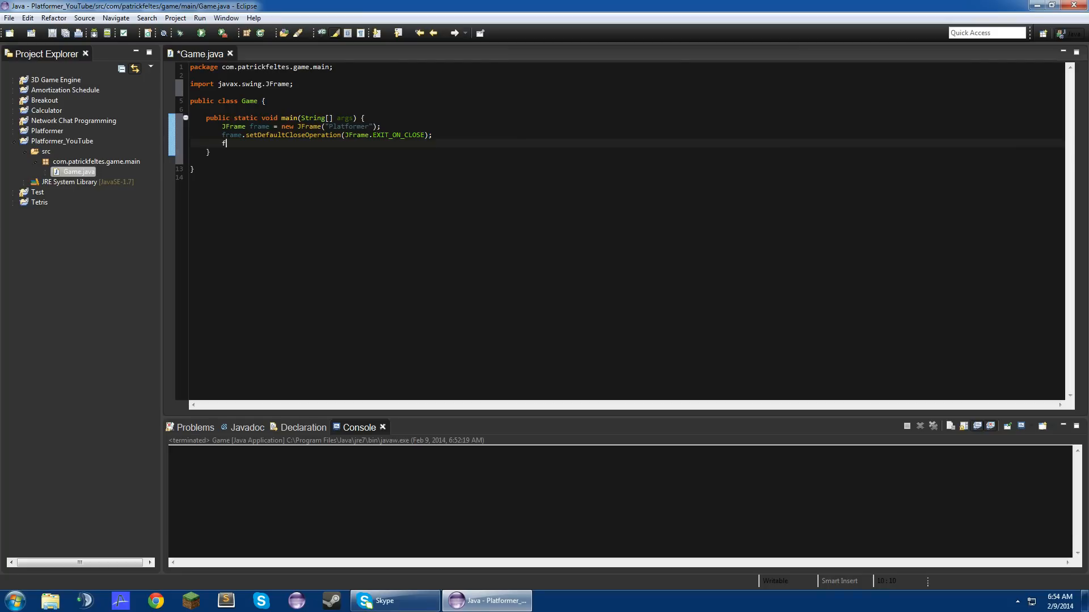
pyautogui.write('rame.s')
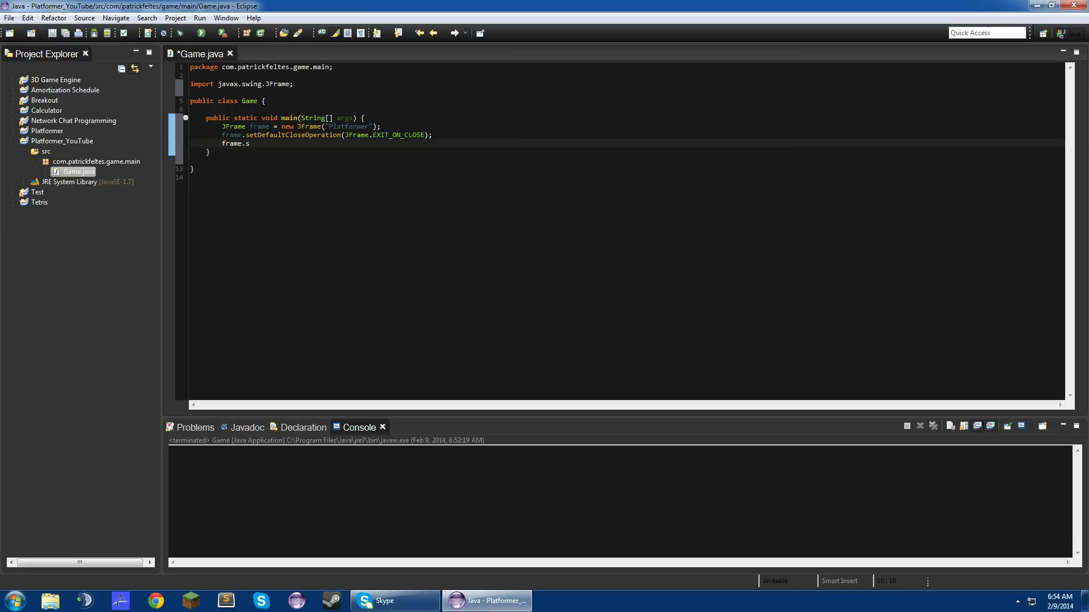
pyautogui.write('etResiz')
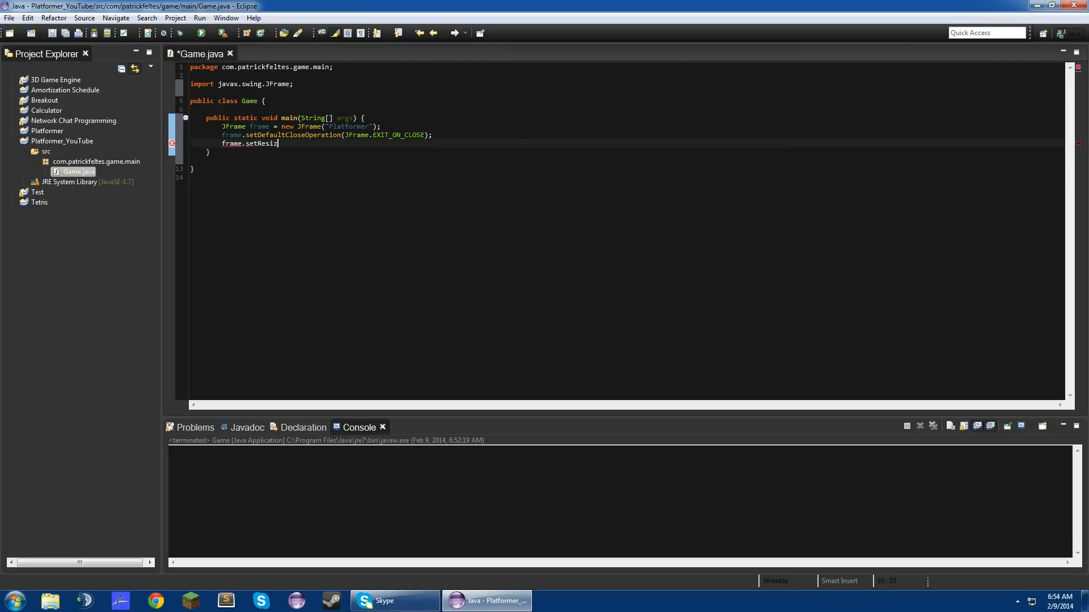
pyautogui.write('able(false);')
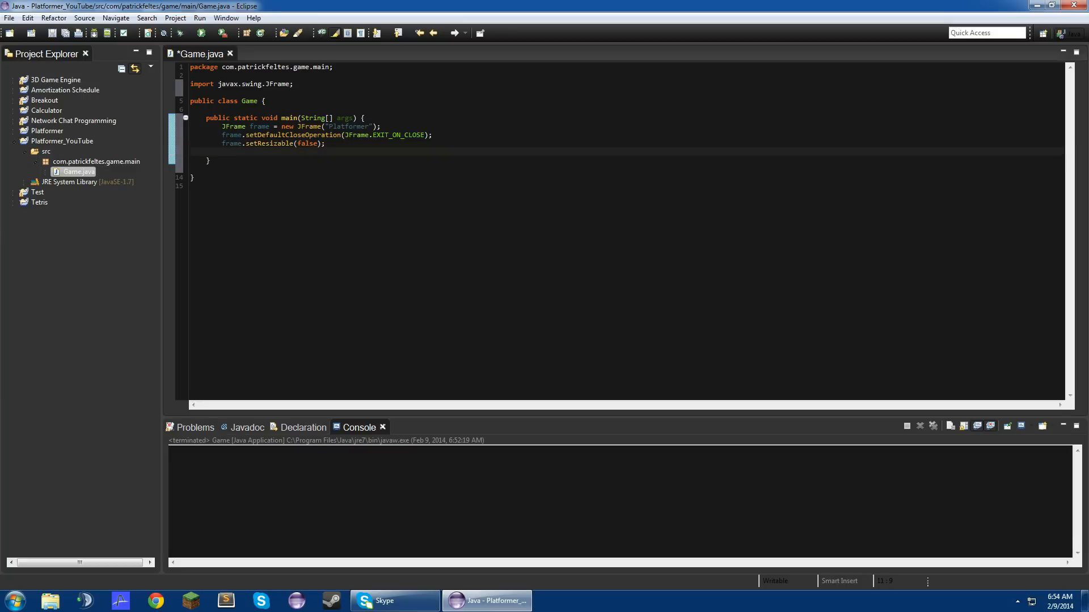
# Step: Give the frame a BorderLayout and add a new GamePanel at BorderLayout.CENTER
pyautogui.write('frame.setLayotu')
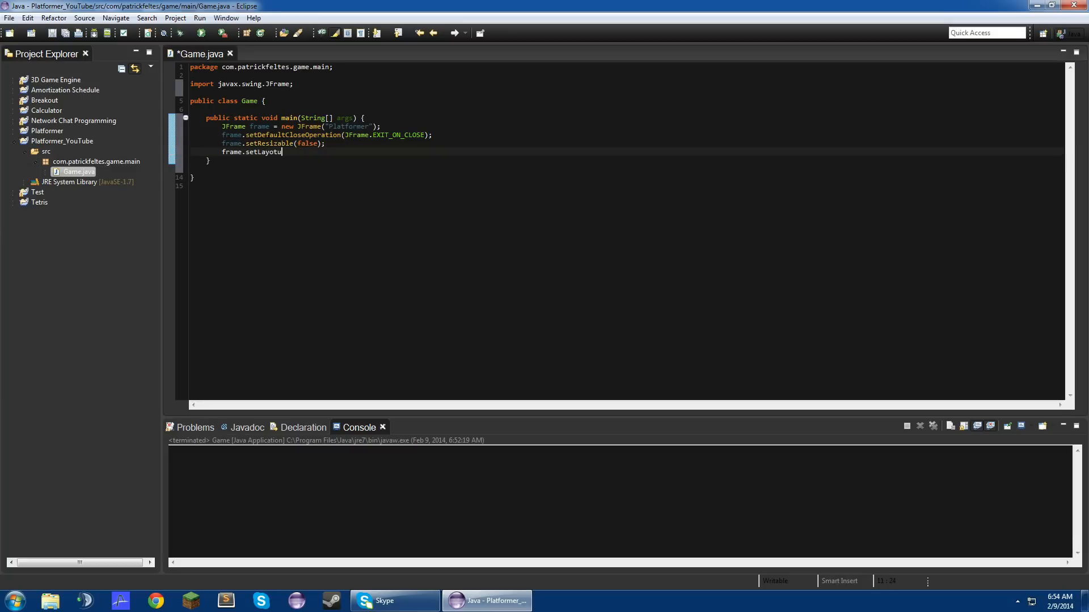
pyautogui.write('(new B')
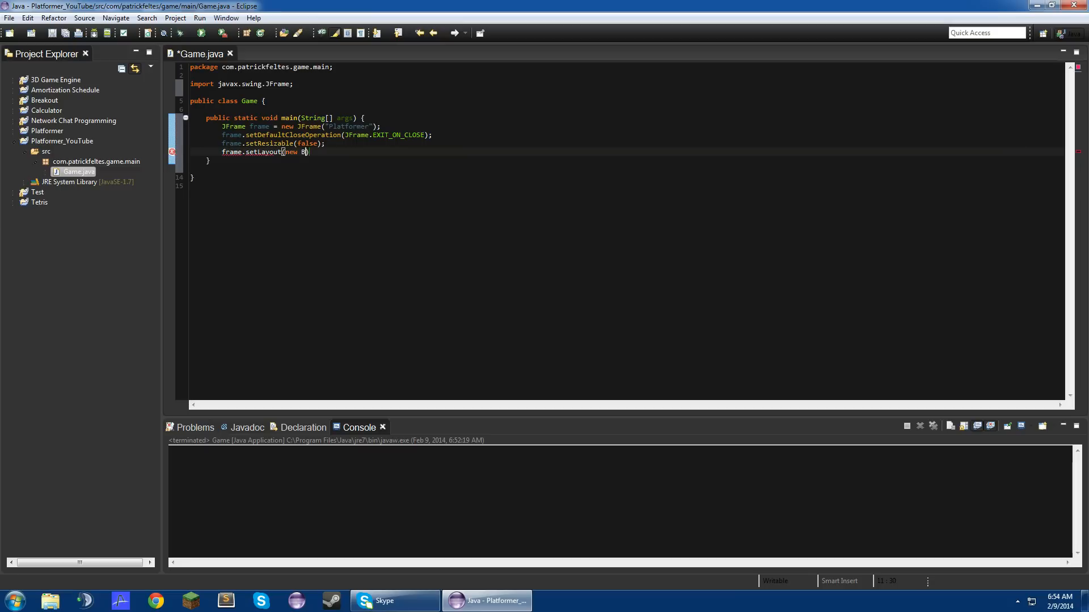
pyautogui.write('orderLayout());')
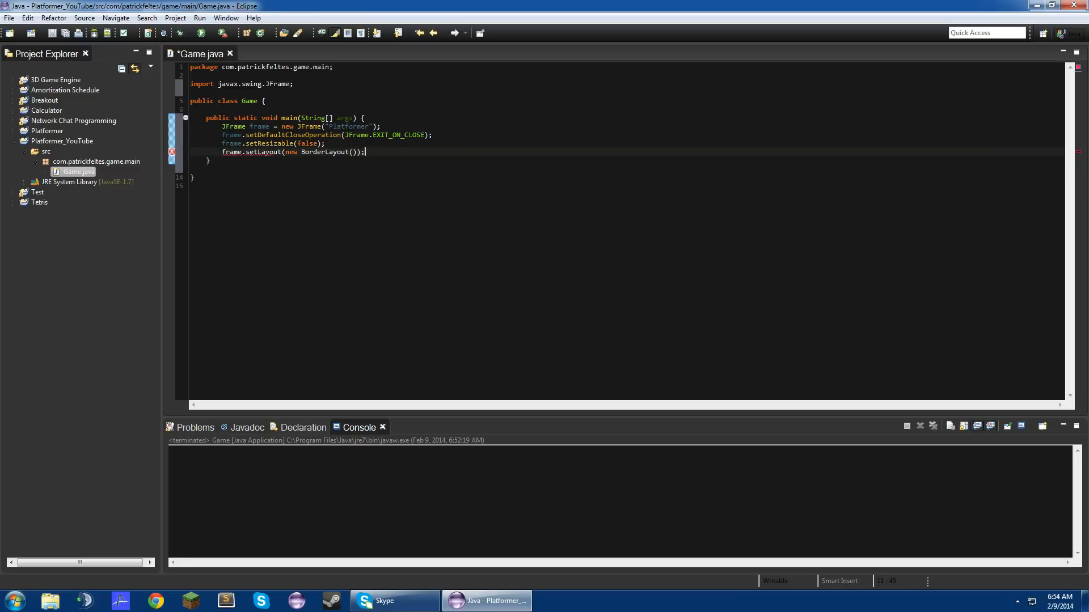
pyautogui.write('frame.add(new')
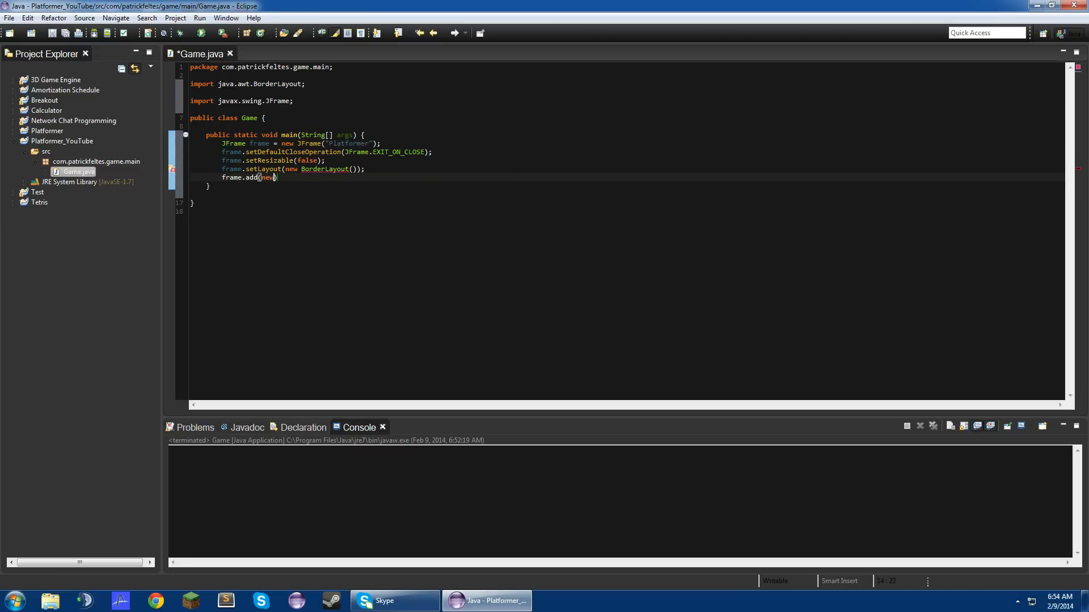
pyautogui.write('GamePanel())')
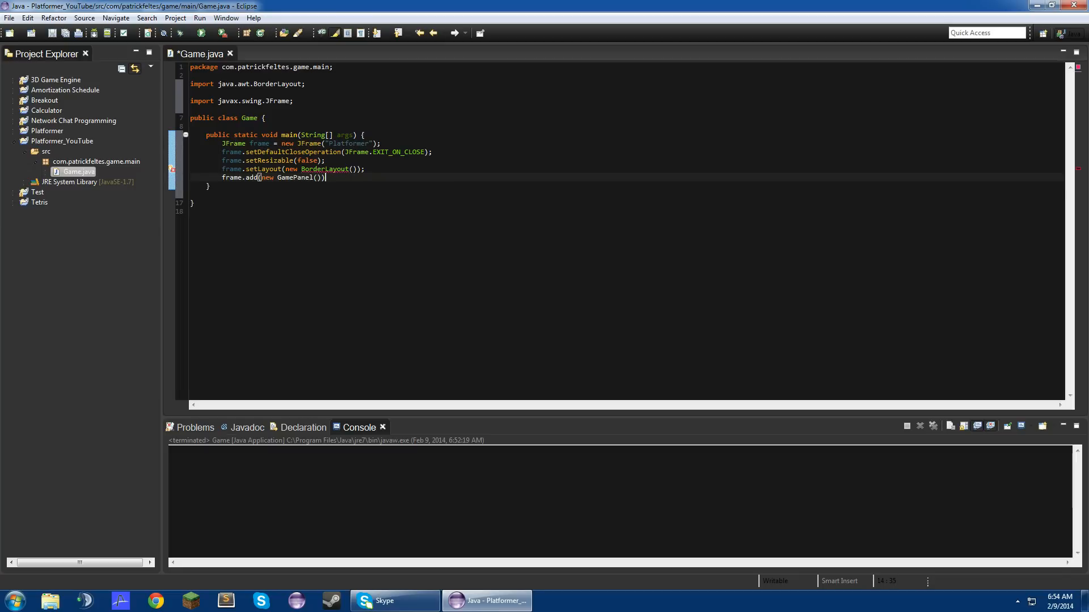
pyautogui.write(',')
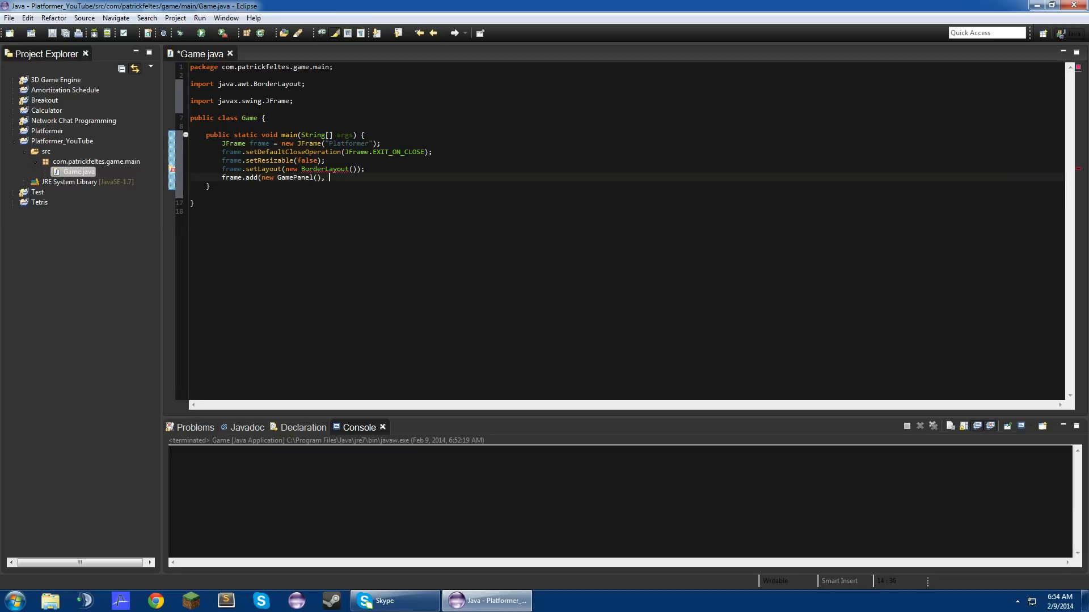
pyautogui.write('BorderLayout.CE')
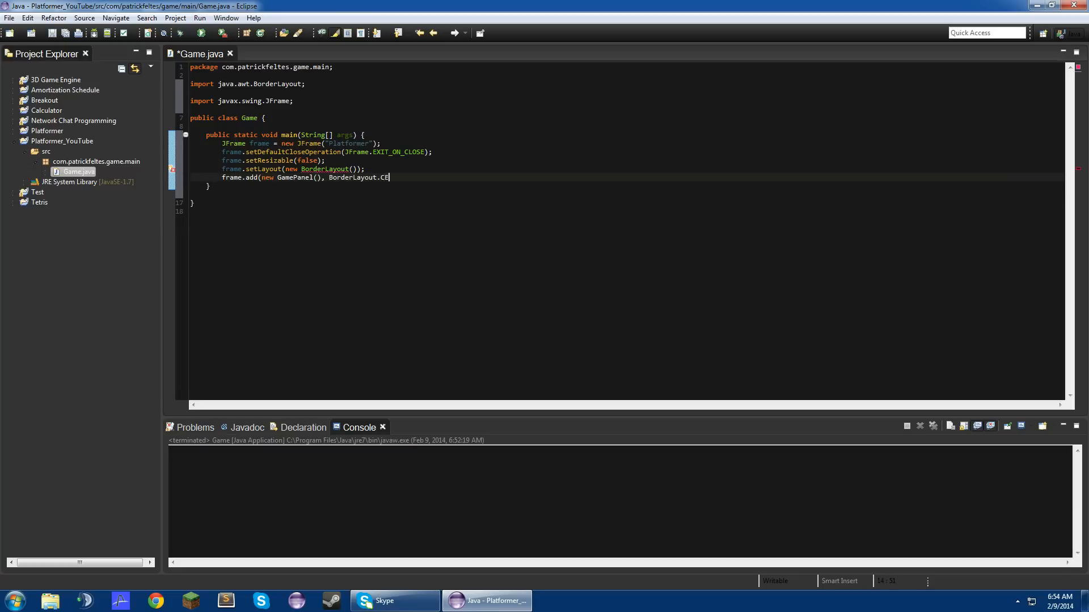
pyautogui.write('NTER')
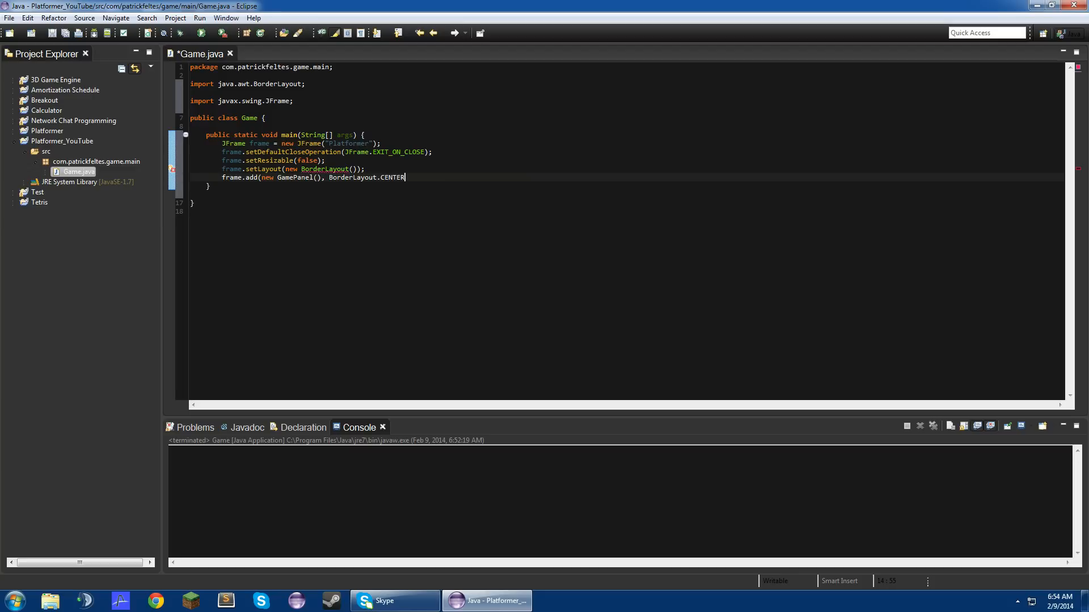
pyautogui.write(');')
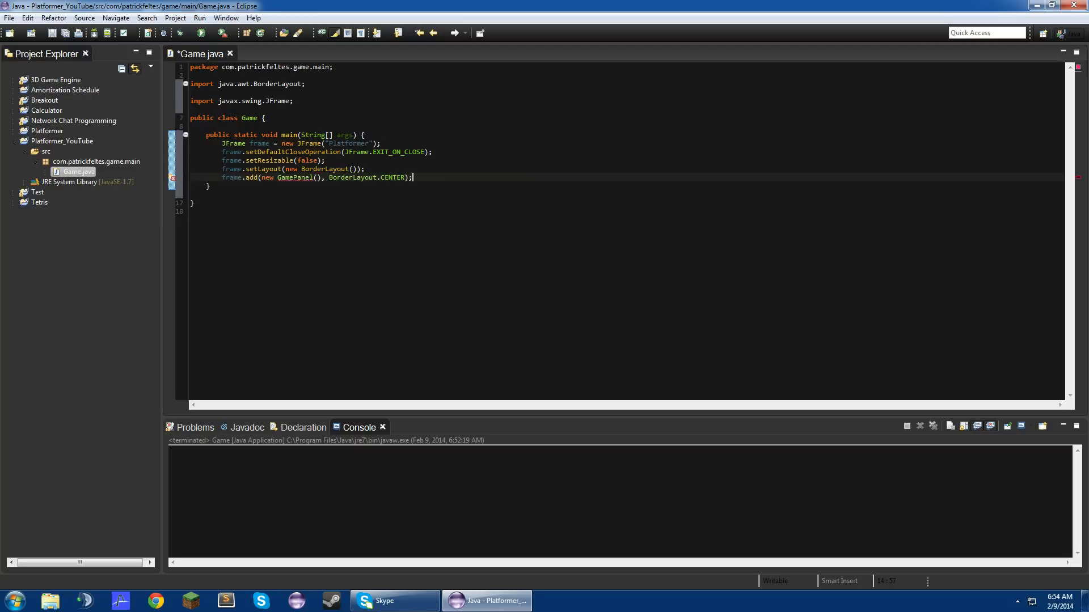
# Step: Add frame.pack(), setLocationRelativeTo(null) and setVisible(true) calls
pyautogui.write('frma')
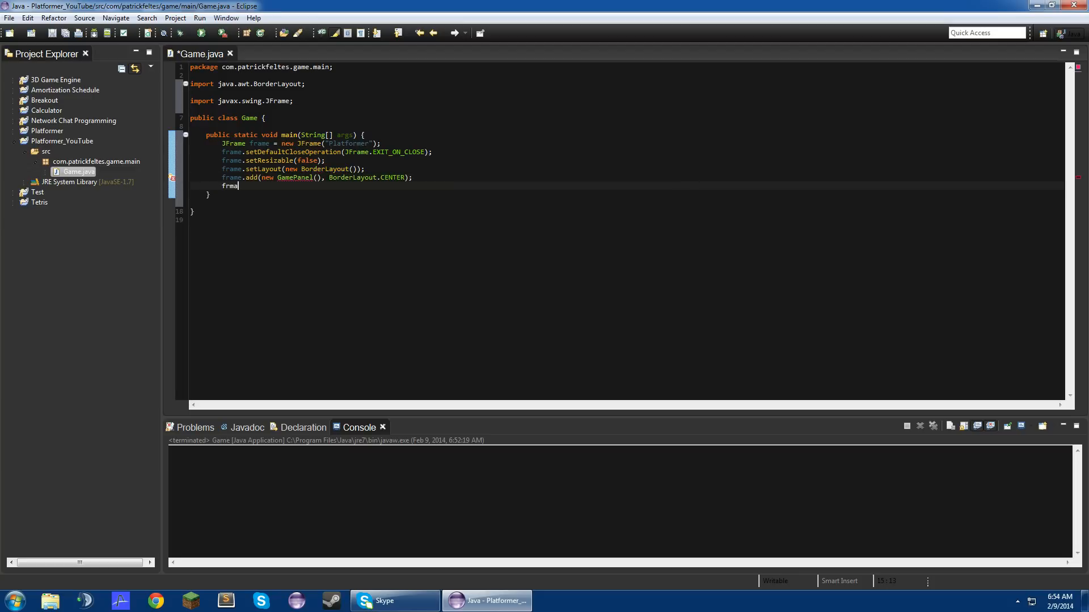
pyautogui.write('frame.')
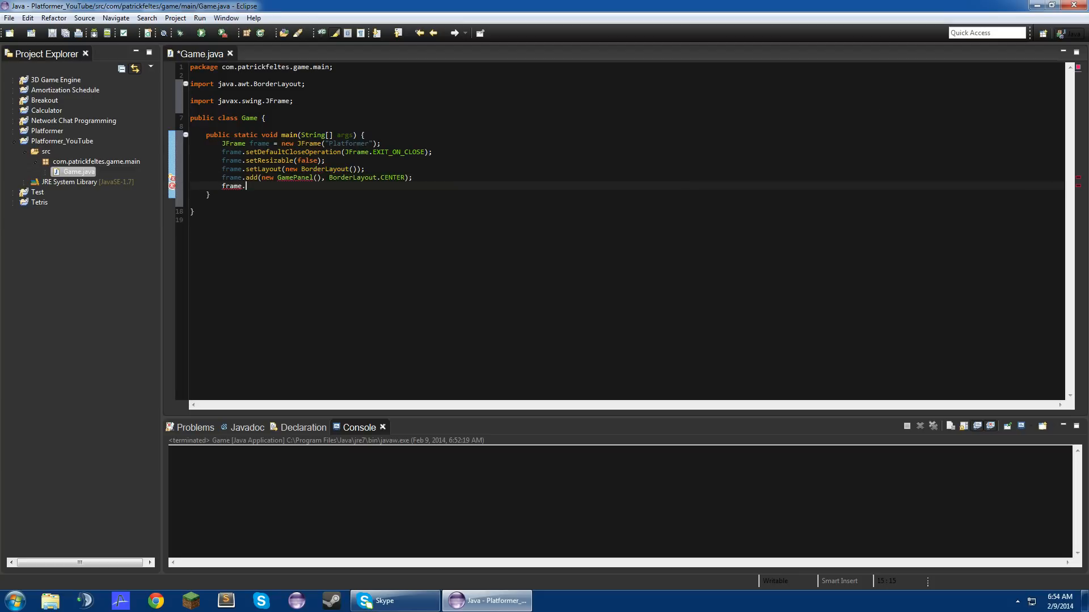
pyautogui.write('pack();')
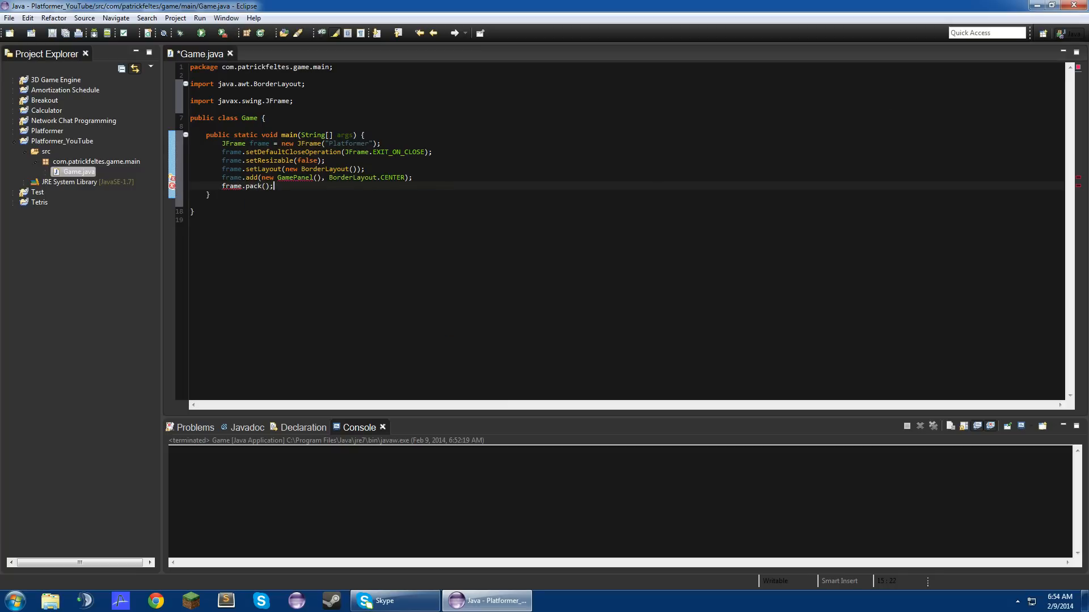
pyautogui.press('Enter')
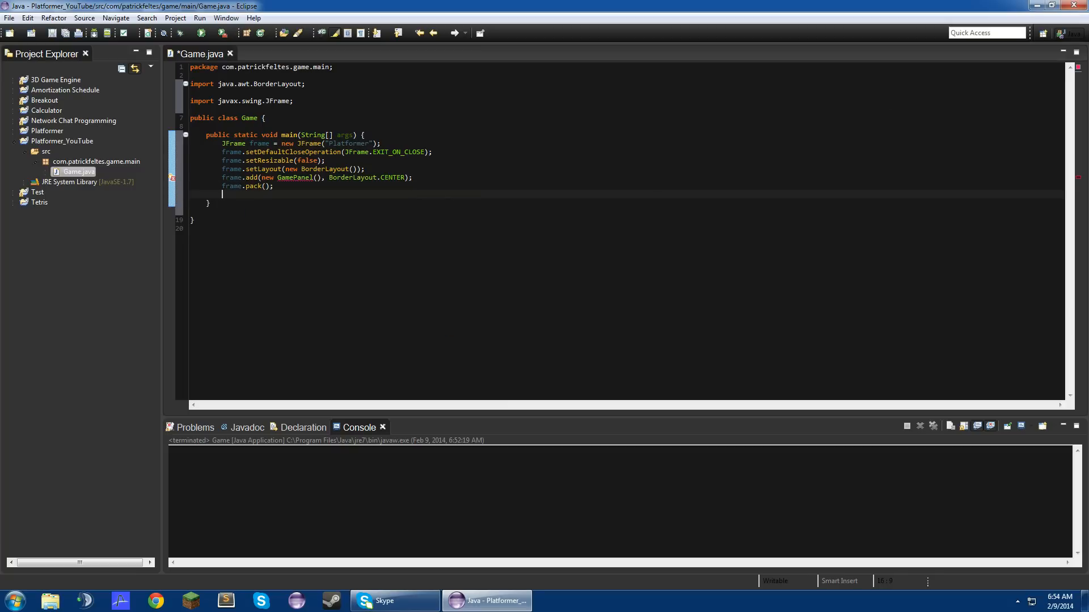
pyautogui.write('frame.setLocationRelativeTo(')
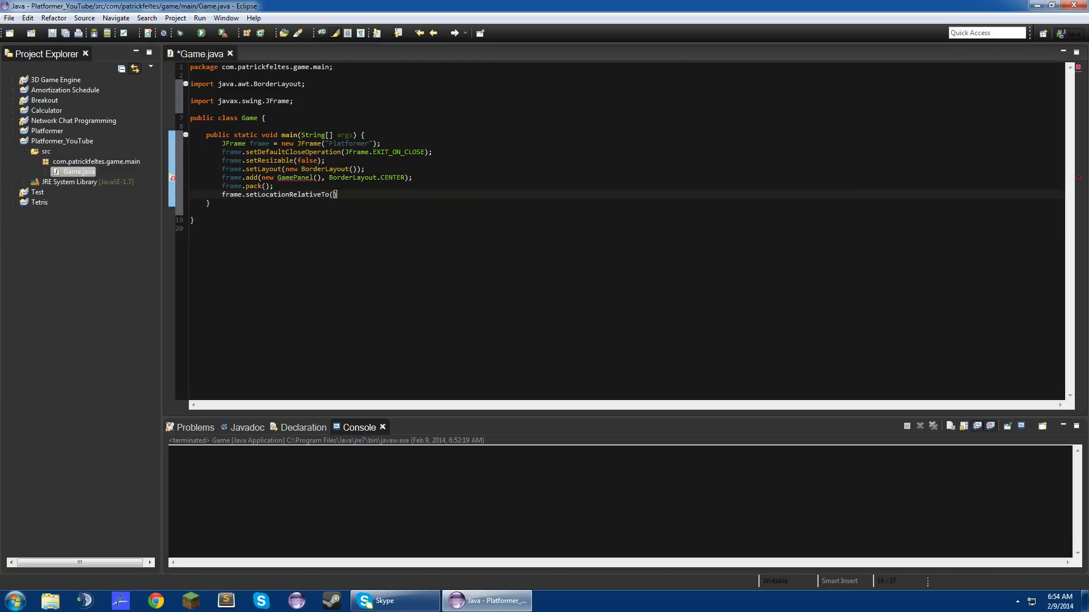
pyautogui.write('null);')
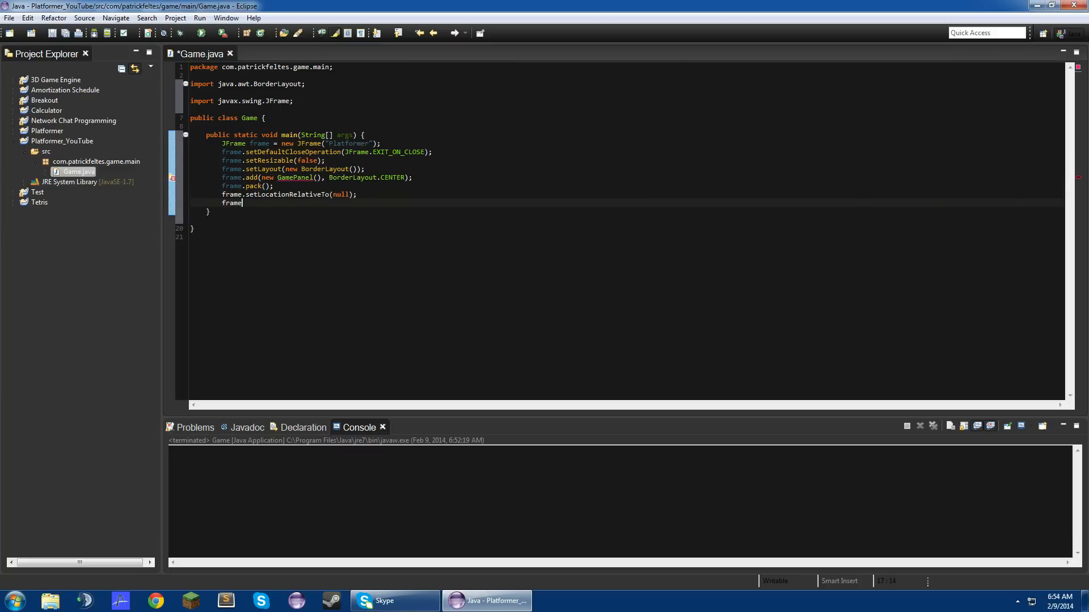
pyautogui.write('.setVisible(tu)')
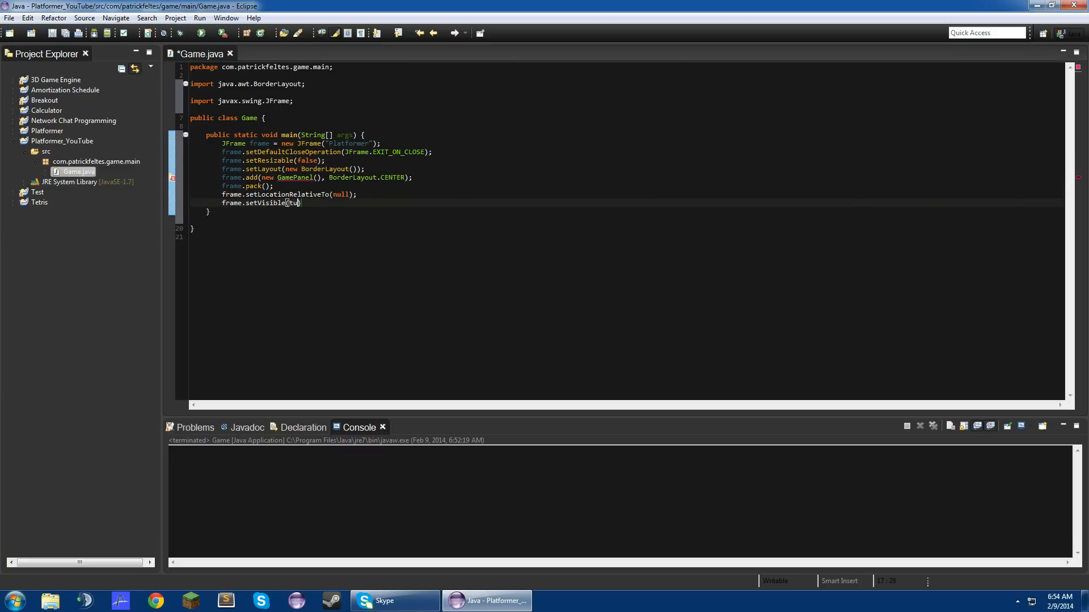
pyautogui.write('rue')
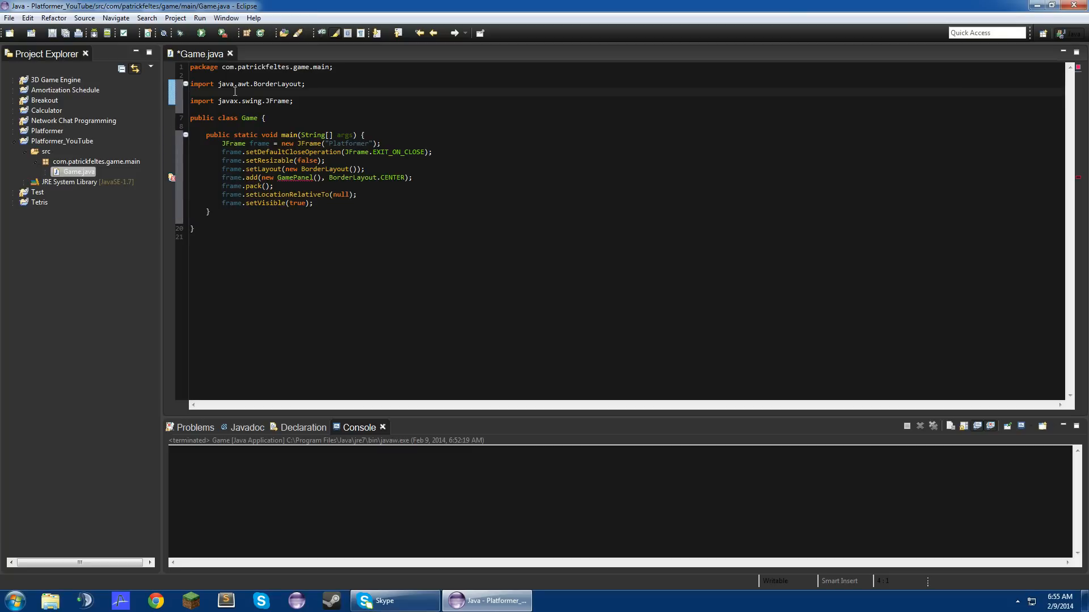
# Step: Create a GamePanel class in package com.patrickfeltes.game.main
pyautogui.rightClick(95, 161)
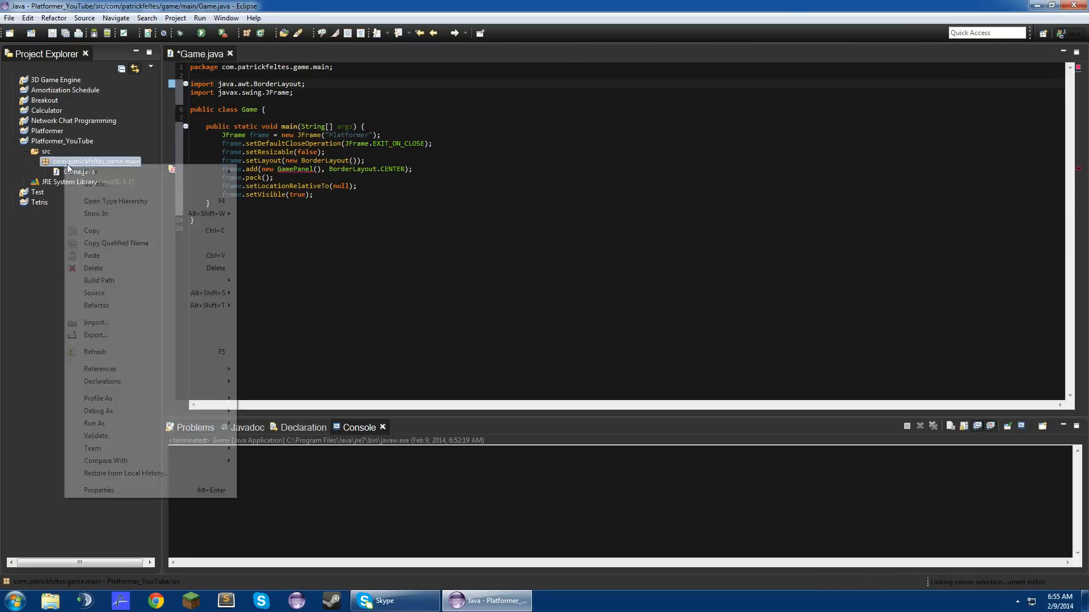
pyautogui.click(89, 171)
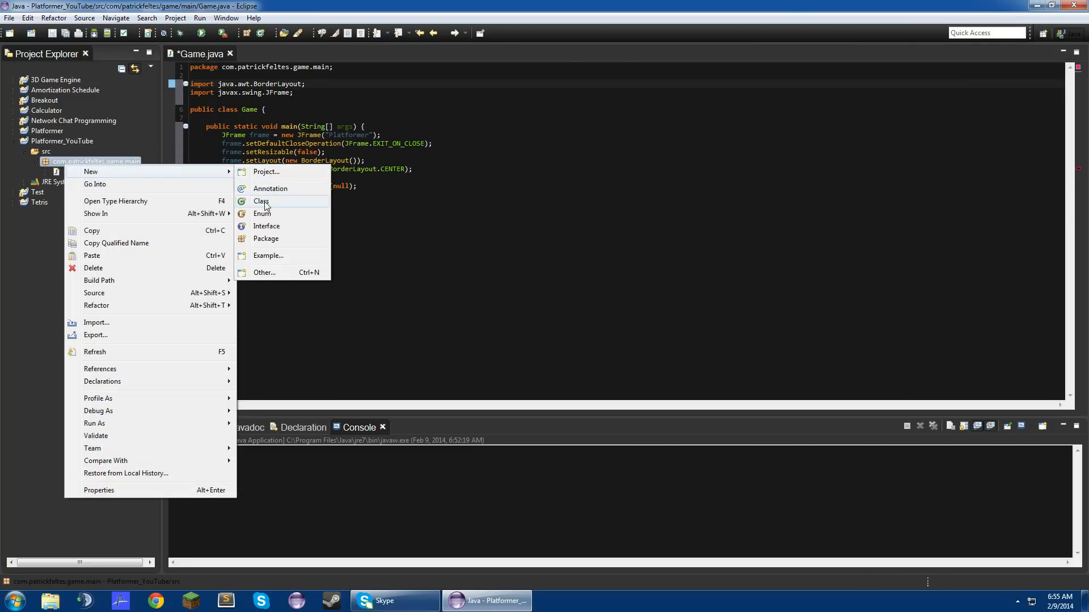
pyautogui.click(261, 202)
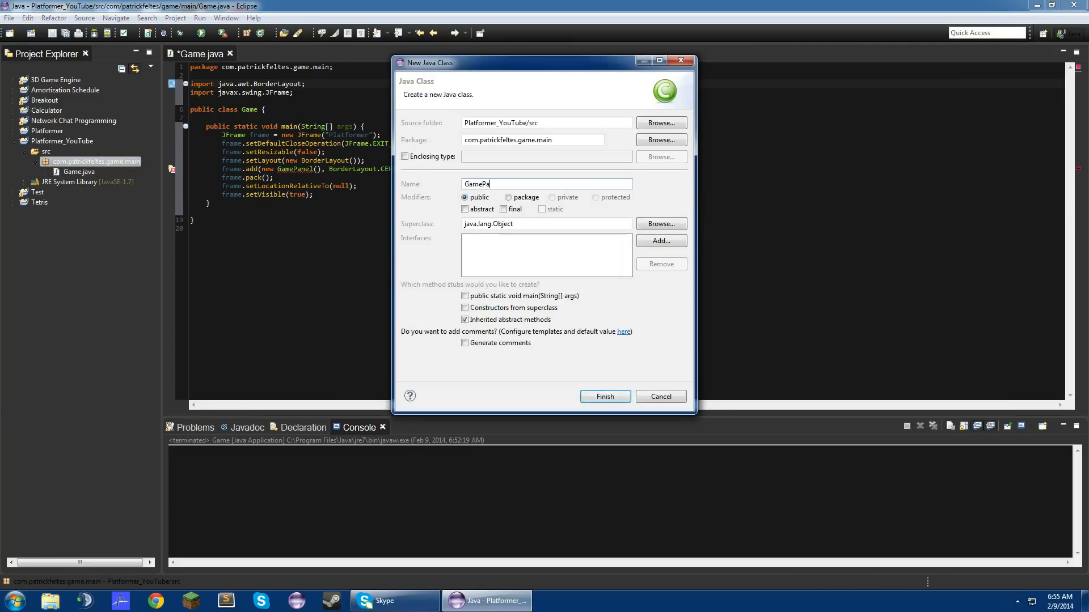
pyautogui.click(603, 396)
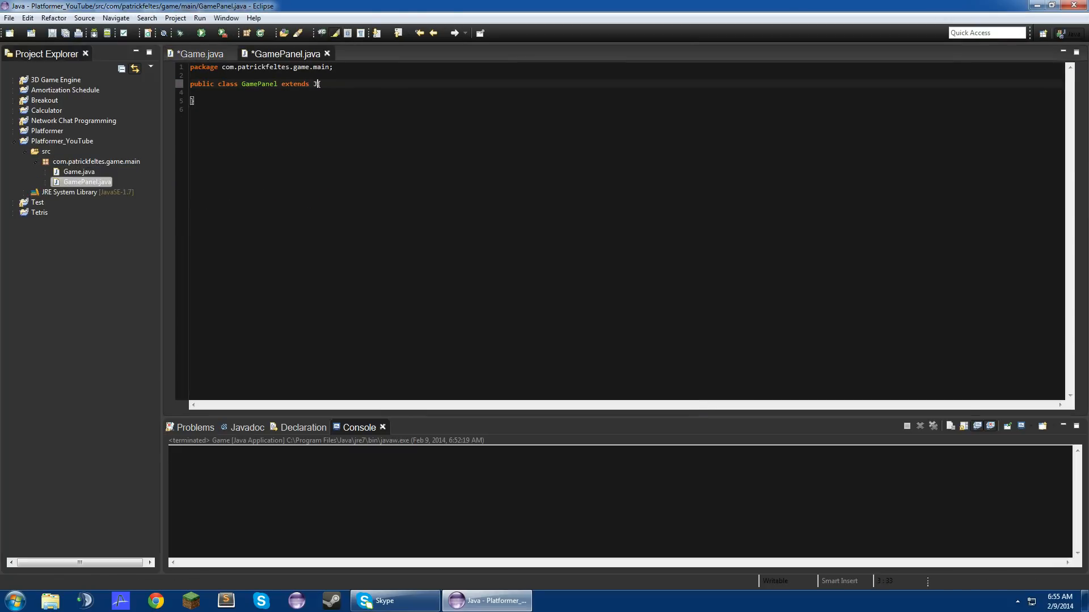
# Step: Add an empty public GamePanel() constructor and private static final long serialVersionUID = 1L
pyautogui.write('Panel {')
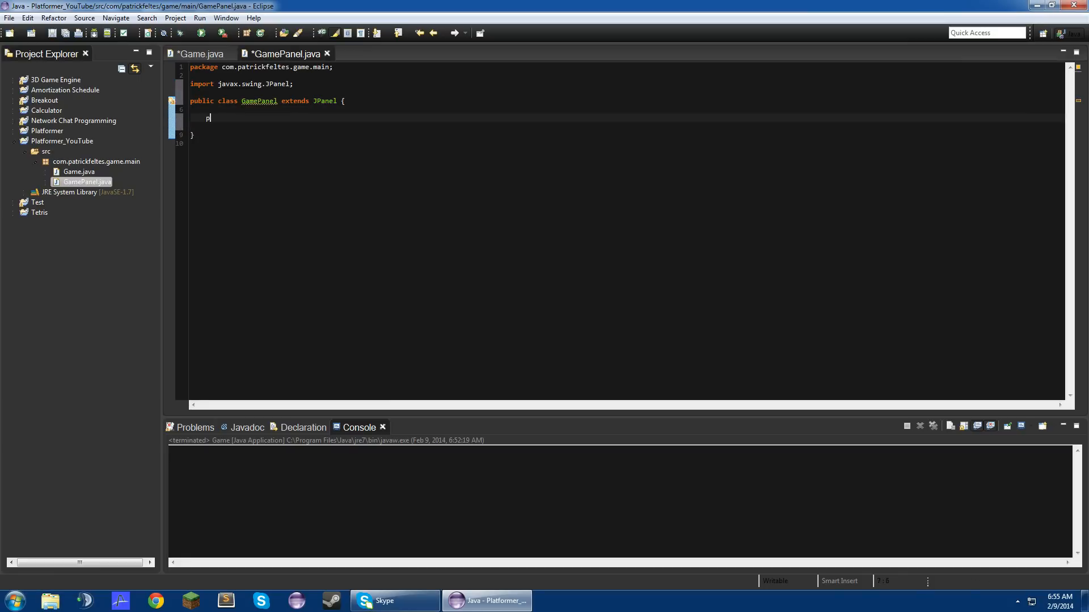
pyautogui.write('ublic GameP')
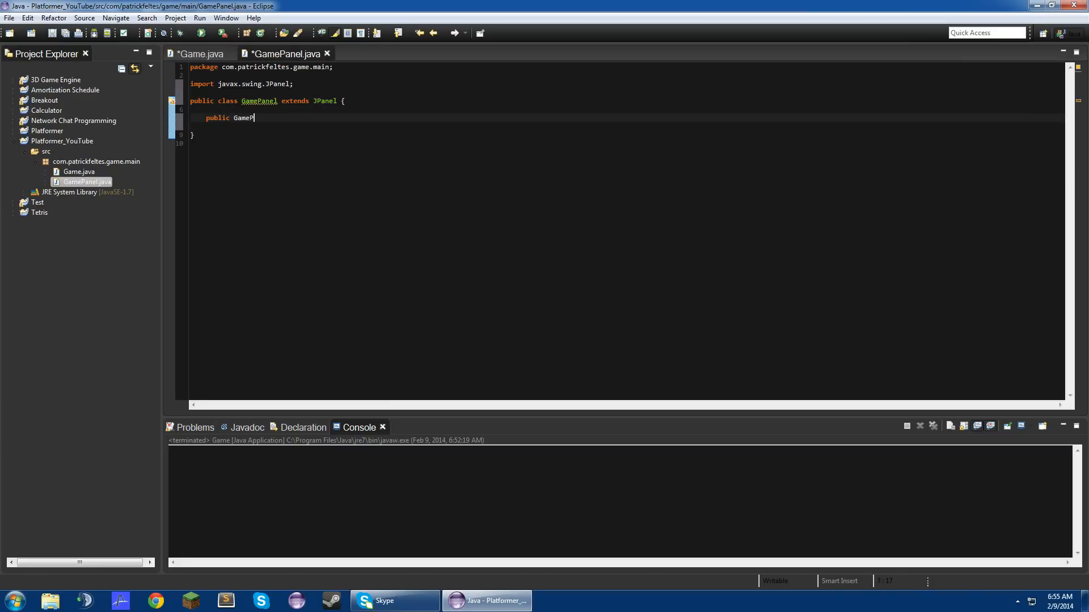
pyautogui.write('ane;')
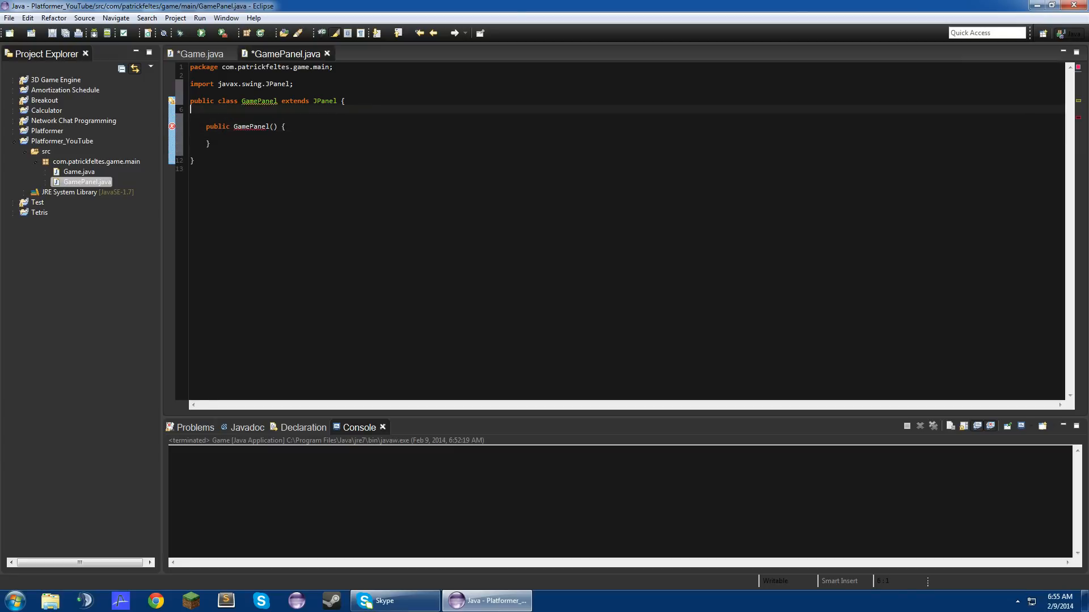
pyautogui.write('private')
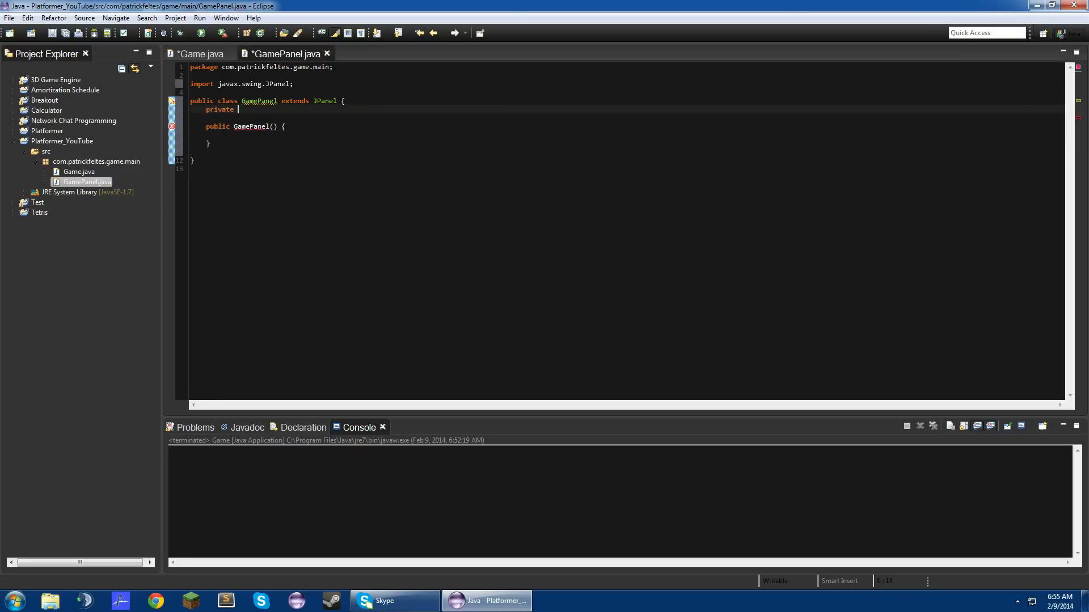
pyautogui.write('static final lon')
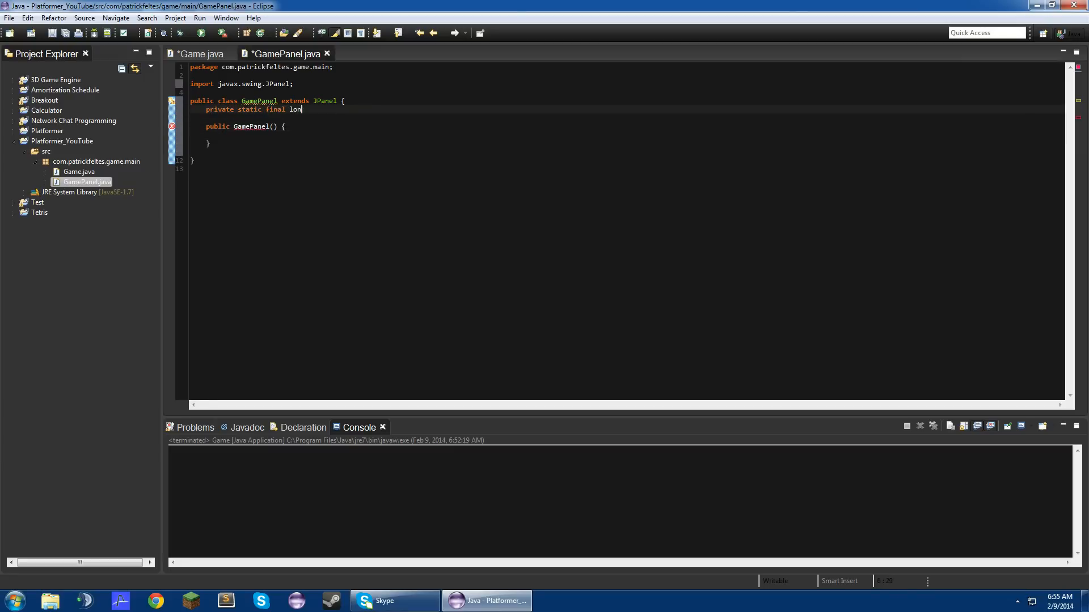
pyautogui.write('g serialVersionUID = 1')
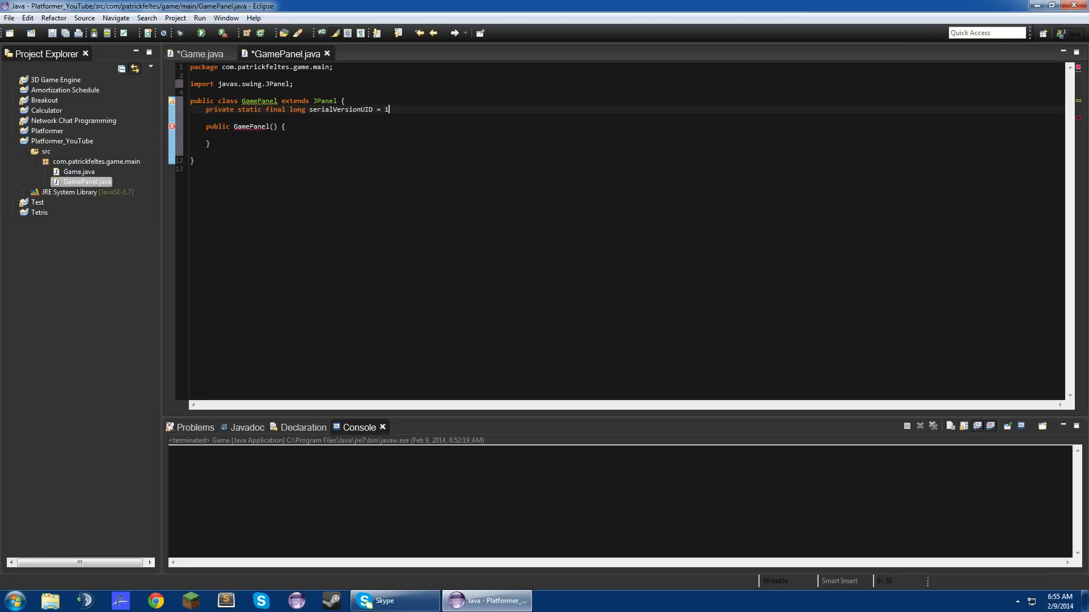
pyautogui.write('L;')
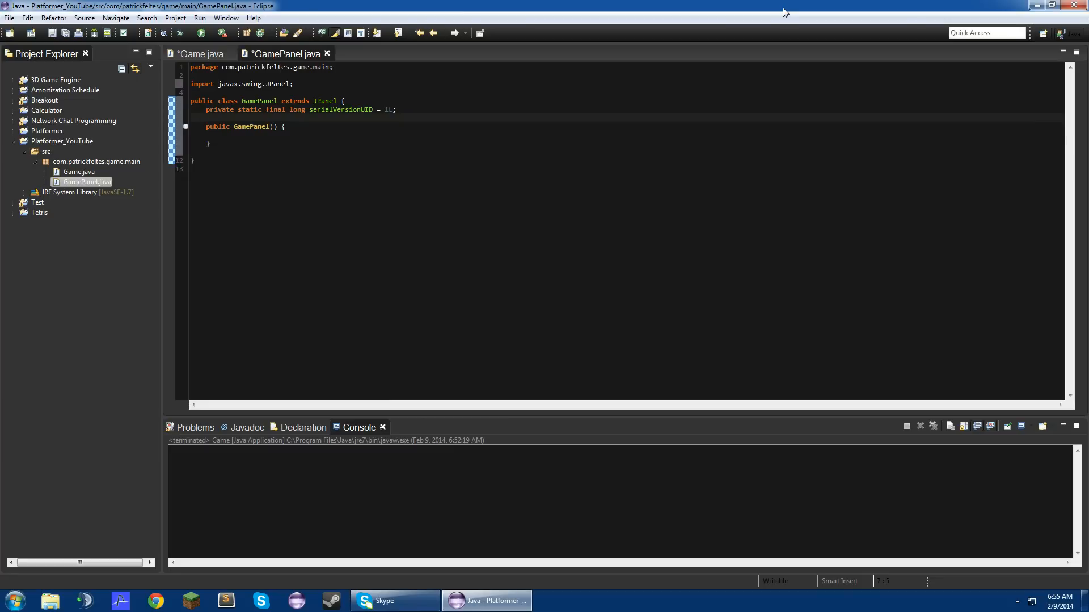
# Step: Add public static final int constants WIDTH = 800 and HEIGHT = 600
pyautogui.write('public')
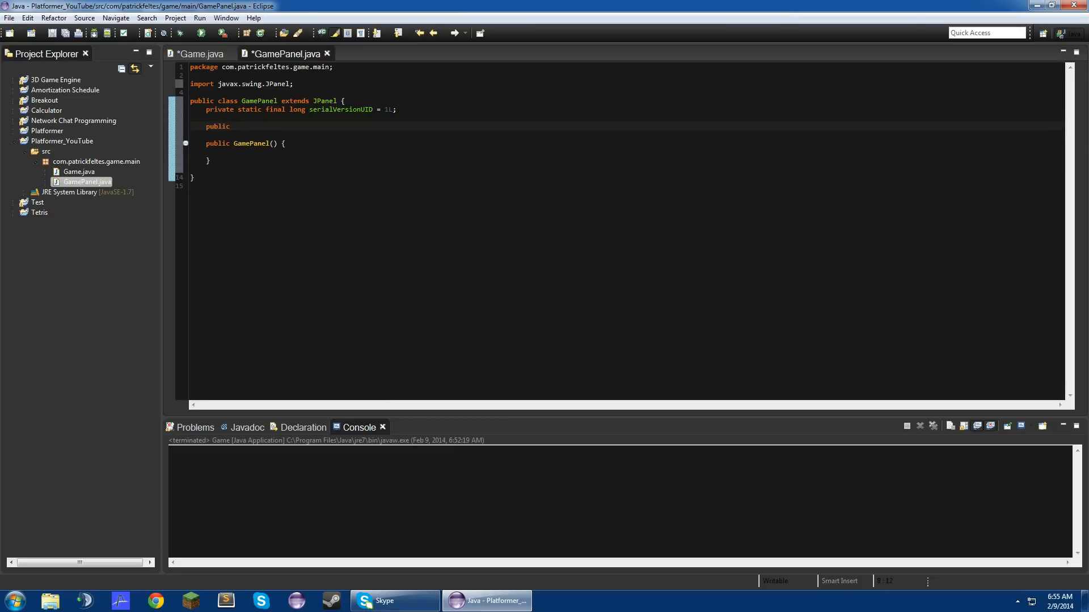
pyautogui.write('static')
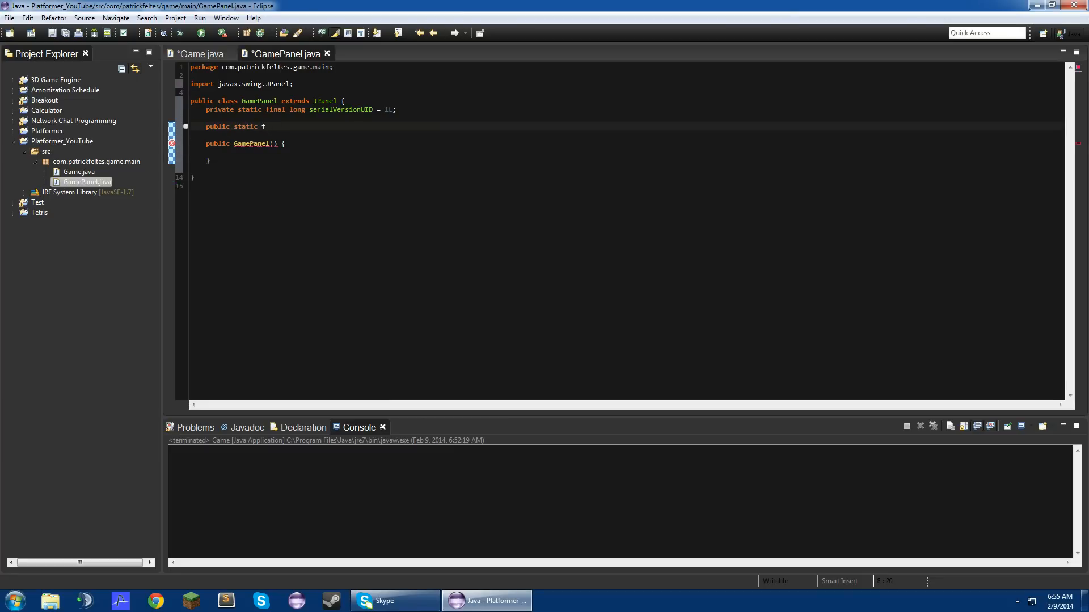
pyautogui.write('final int WIDTH =')
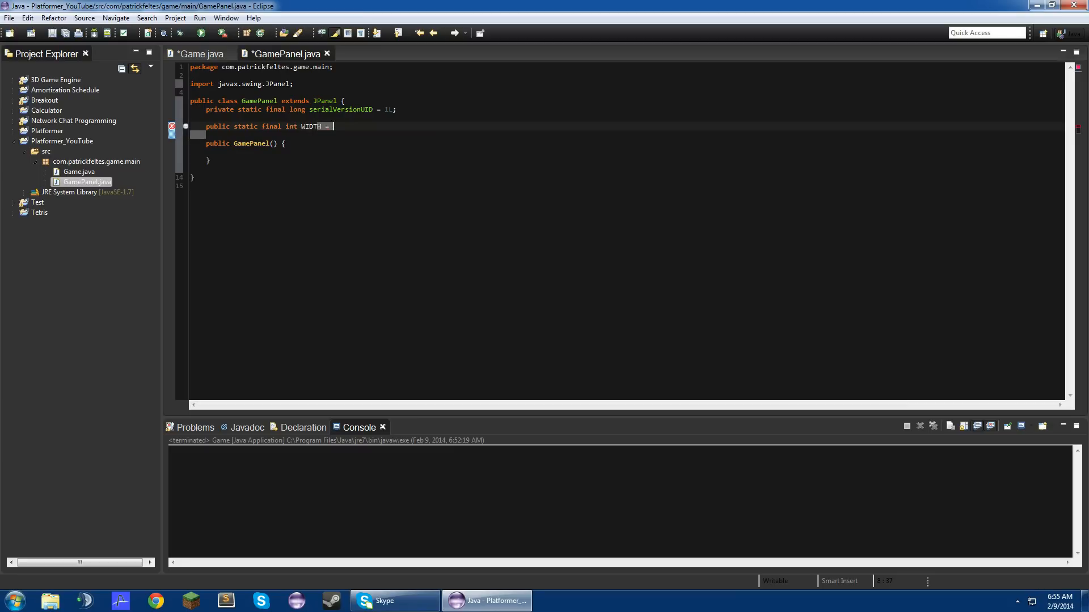
pyautogui.write('800;')
pyautogui.write('public static final int HEIGHT= 5')
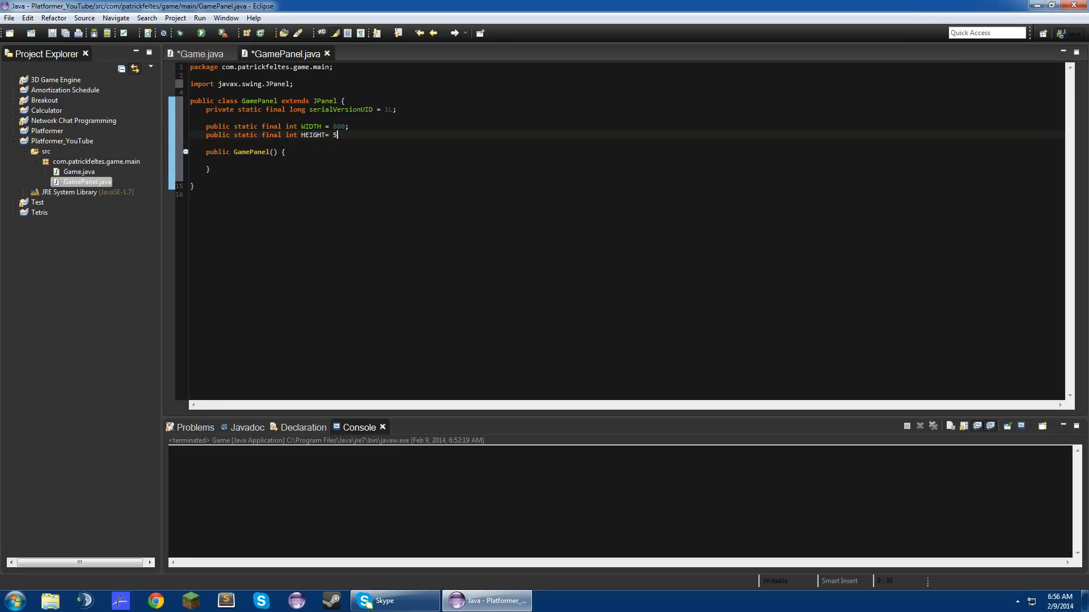
pyautogui.write('00;')
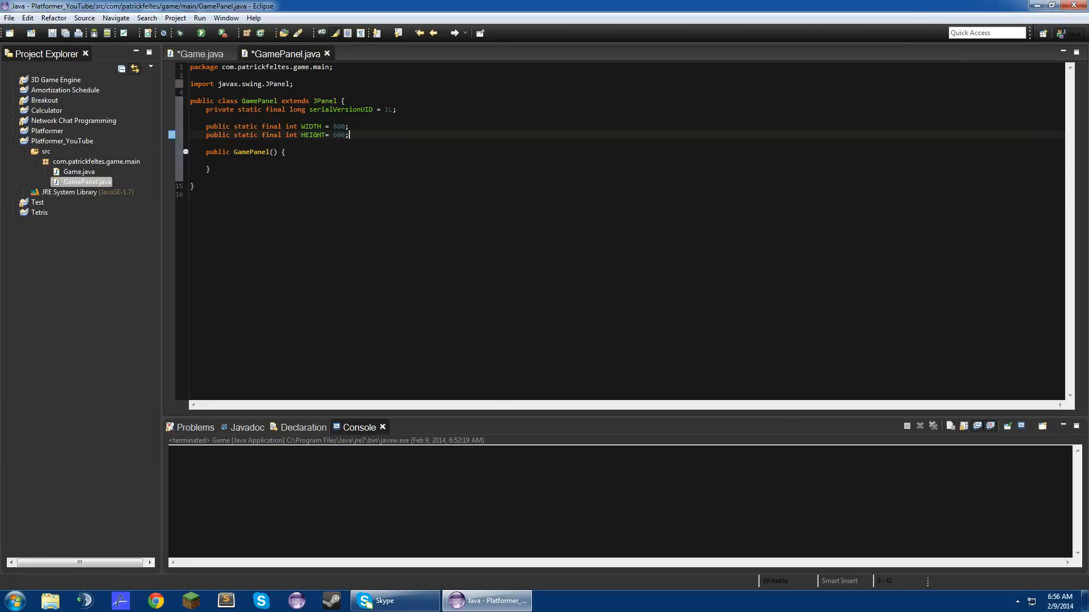
# Step: Make the constructor call setPreferredSize(new Dimension(WIDTH, HEIGHT))
pyautogui.write('setPreferredSiz')
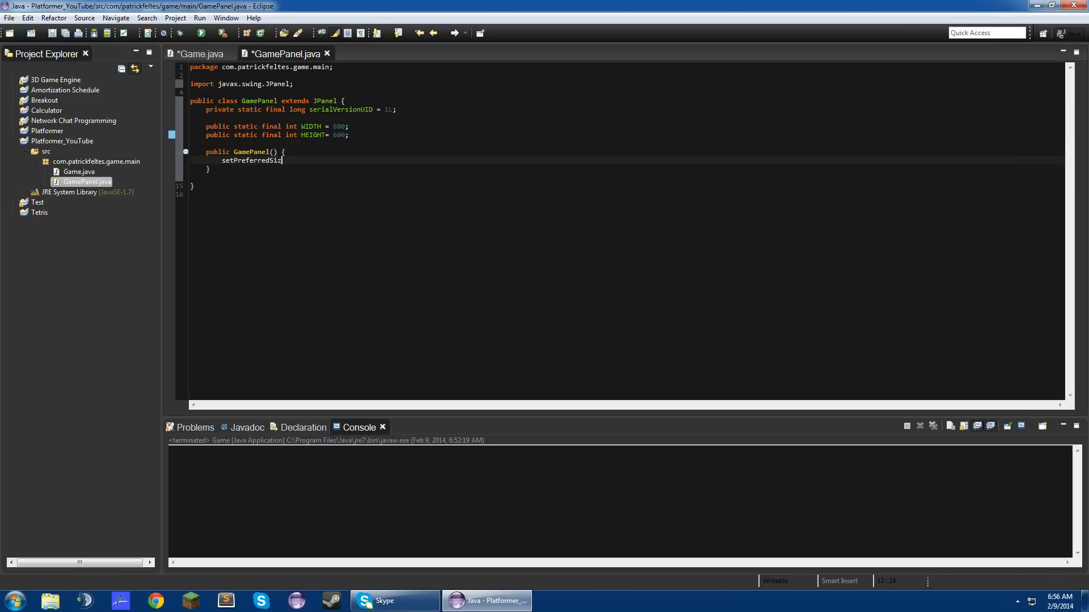
pyautogui.write('()')
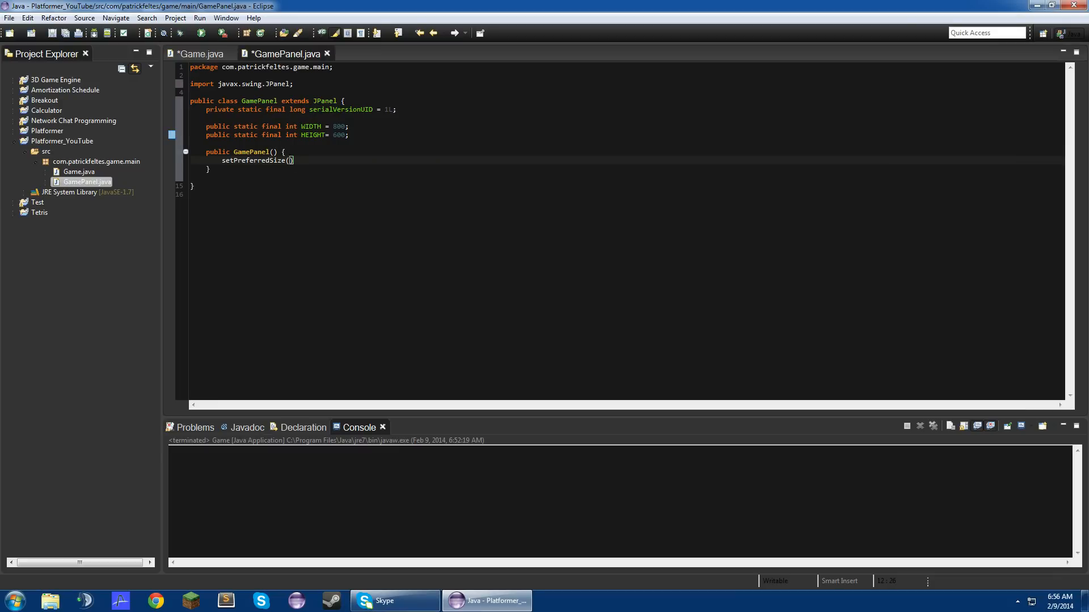
pyautogui.write('new Dimension(WIDTH, HEIGHT')
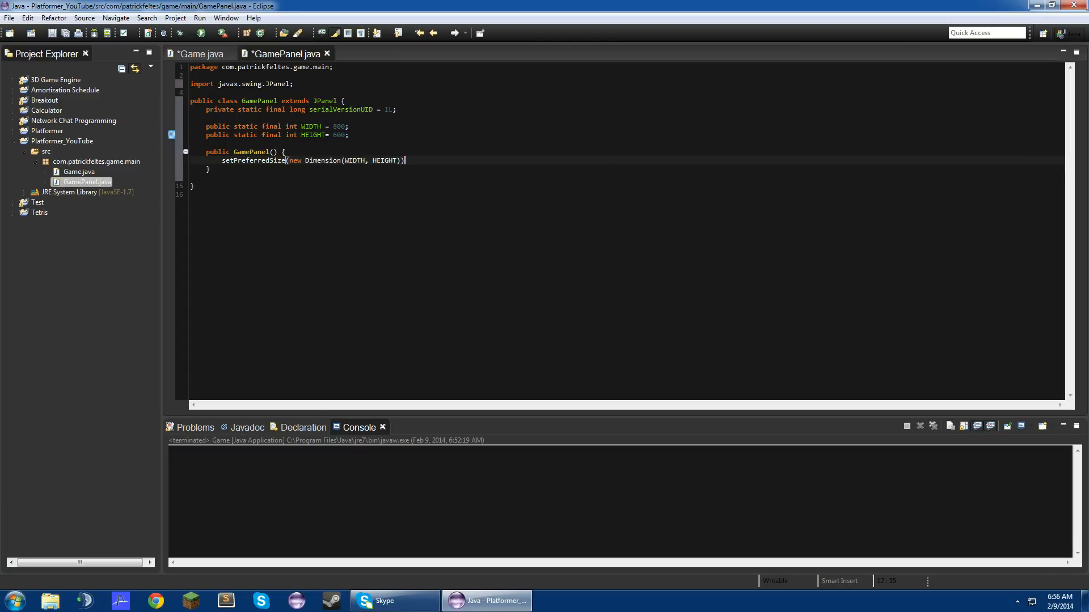
pyautogui.click(201, 53)
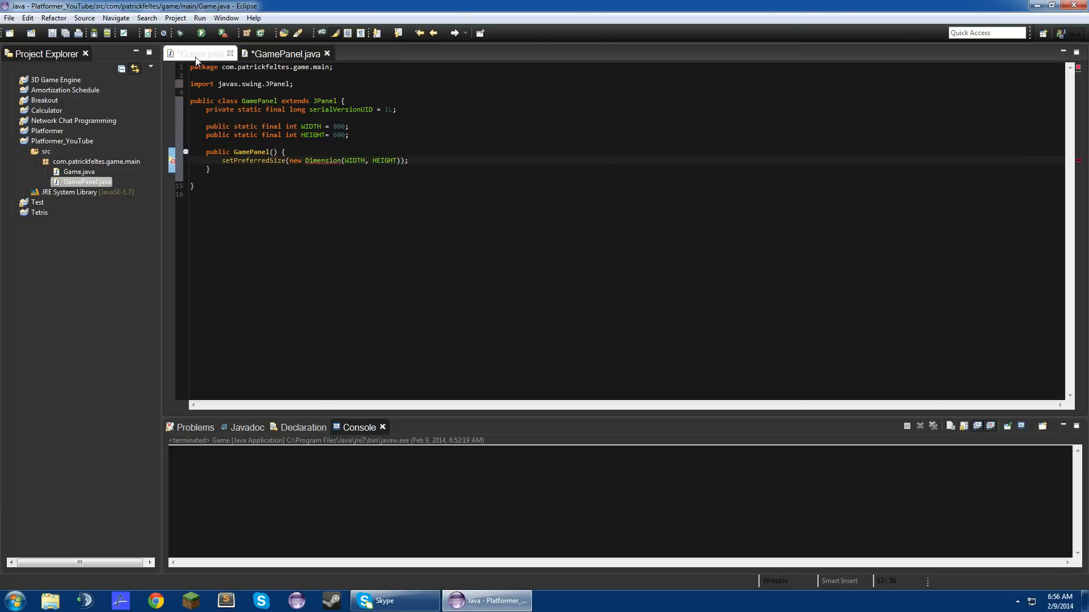
# Step: Review Game.java's main method, then return to GamePanel.java
pyautogui.click(200, 53)
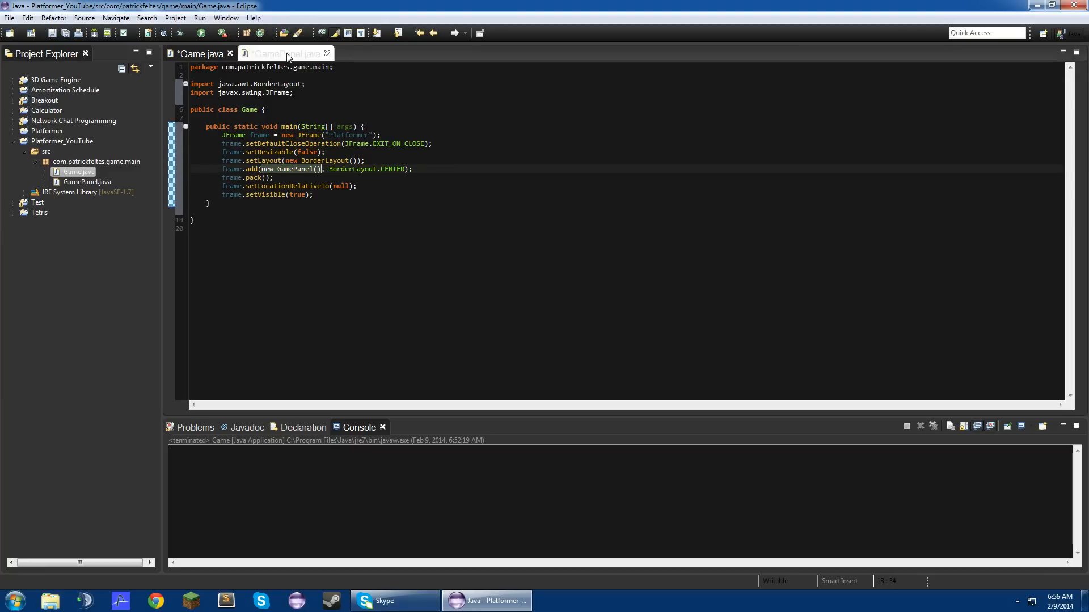
pyautogui.click(284, 53)
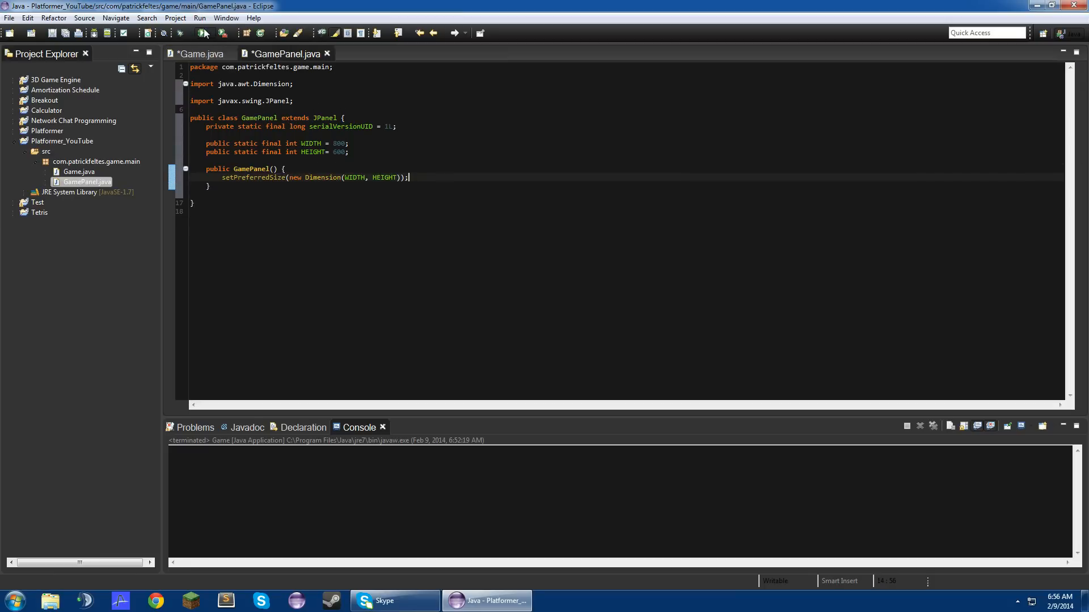
# Step: Run Game as a Java application, view the blank Platformer window, then close it
pyautogui.click(199, 33)
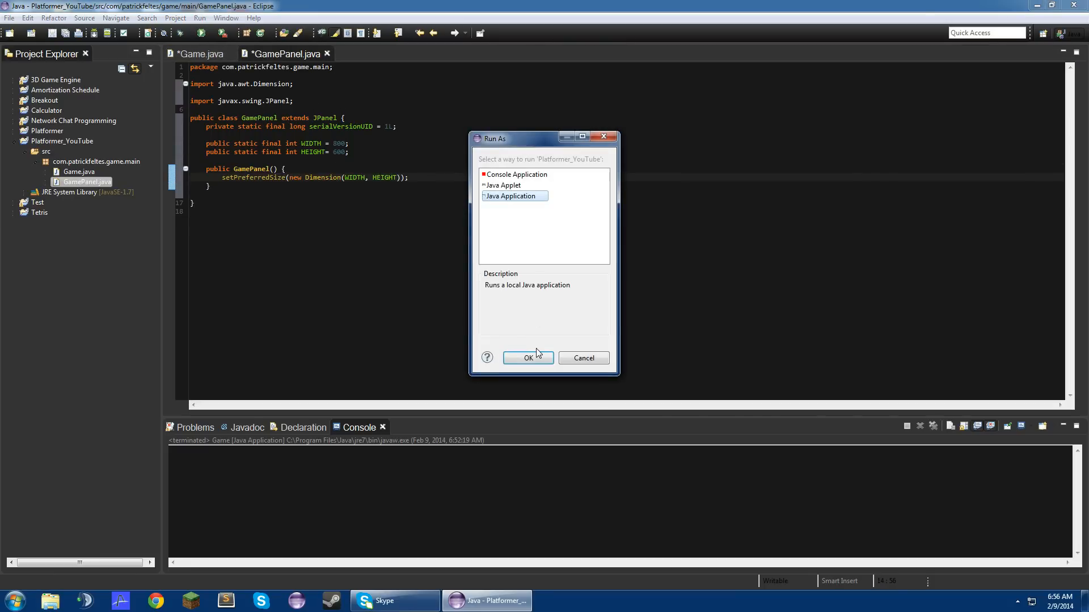
pyautogui.click(527, 357)
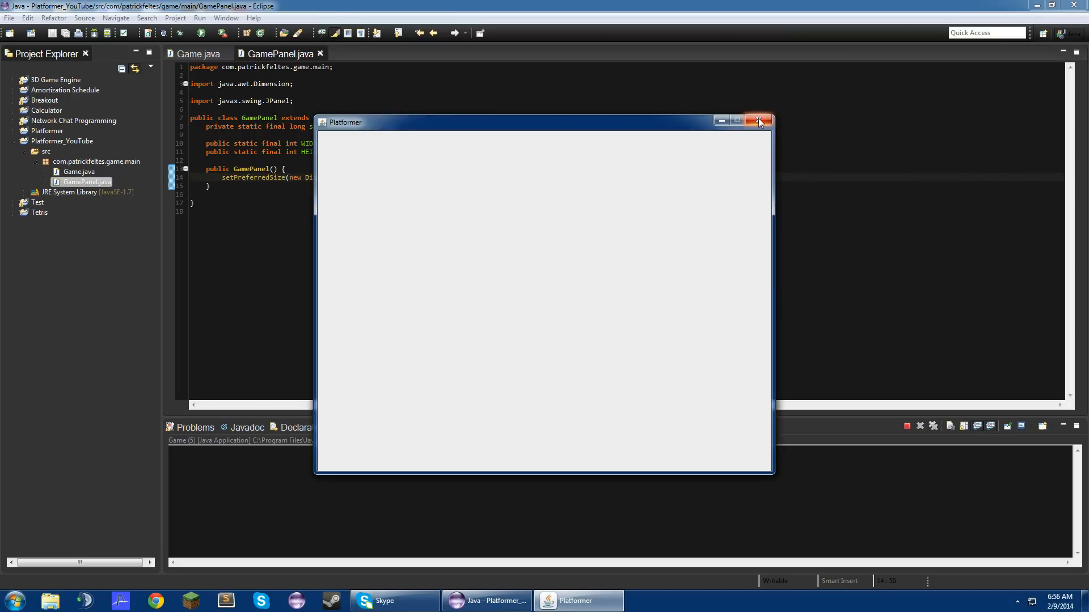
pyautogui.click(758, 120)
pyautogui.write('TH = 800;')
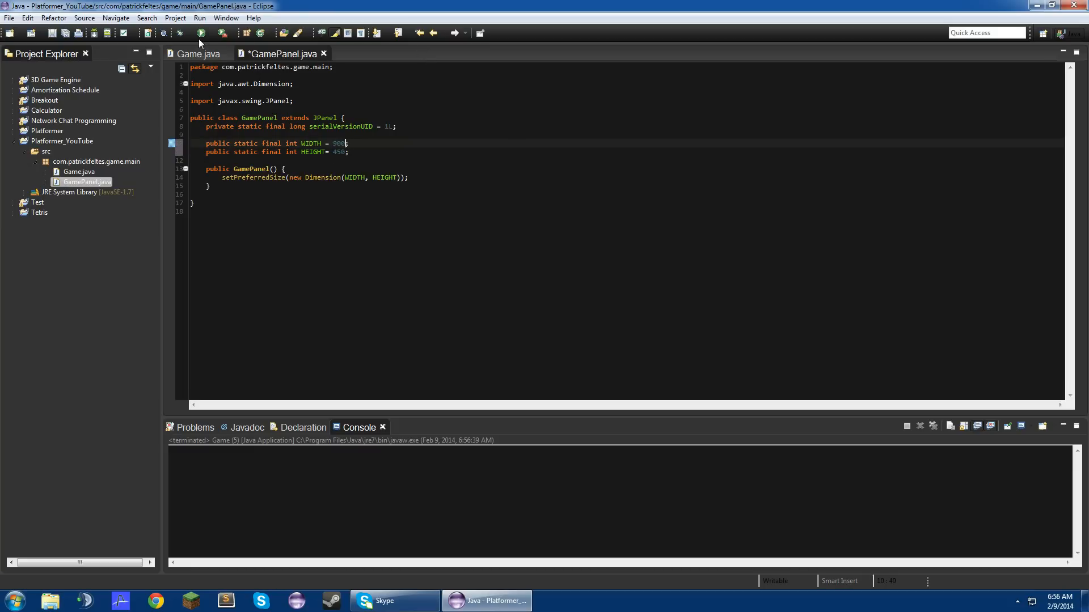
# Step: Replace the HEIGHT value and relaunch the game to check the resized window
pyautogui.click(199, 32)
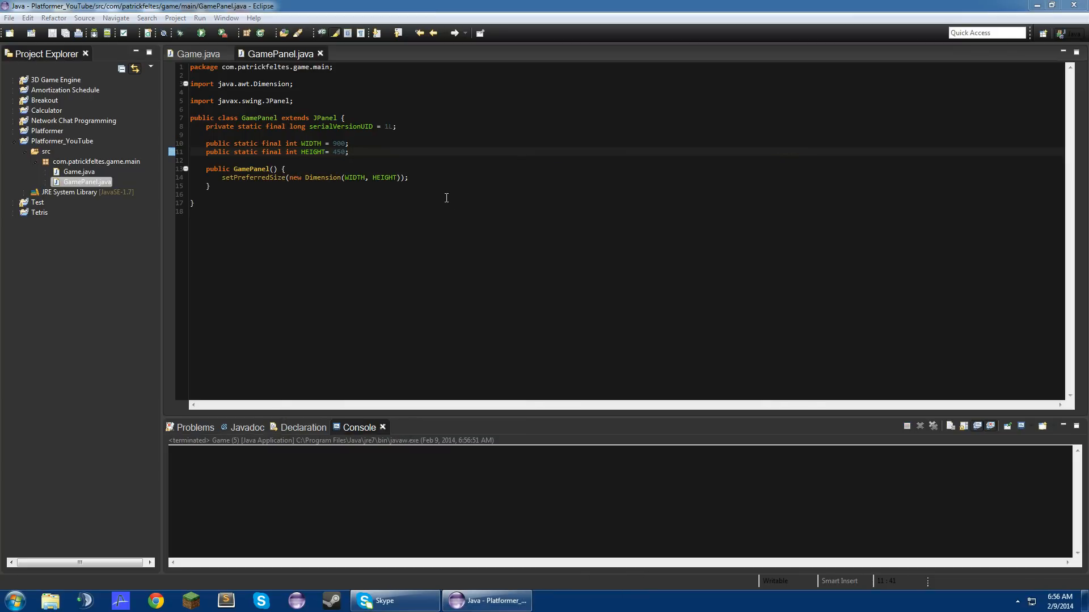
pyautogui.press('BackSpace')
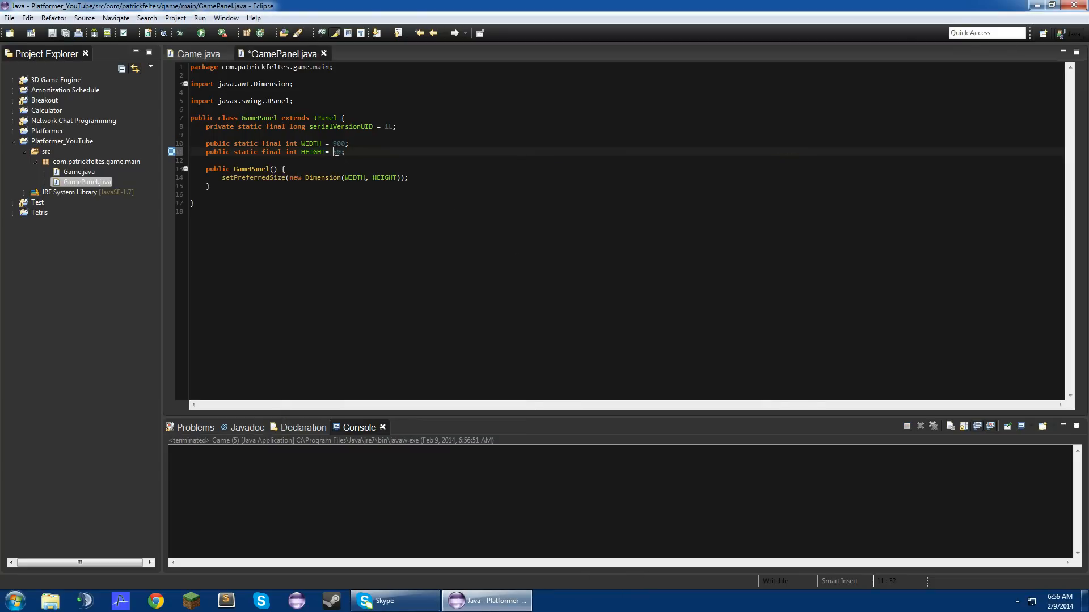
pyautogui.click(201, 33)
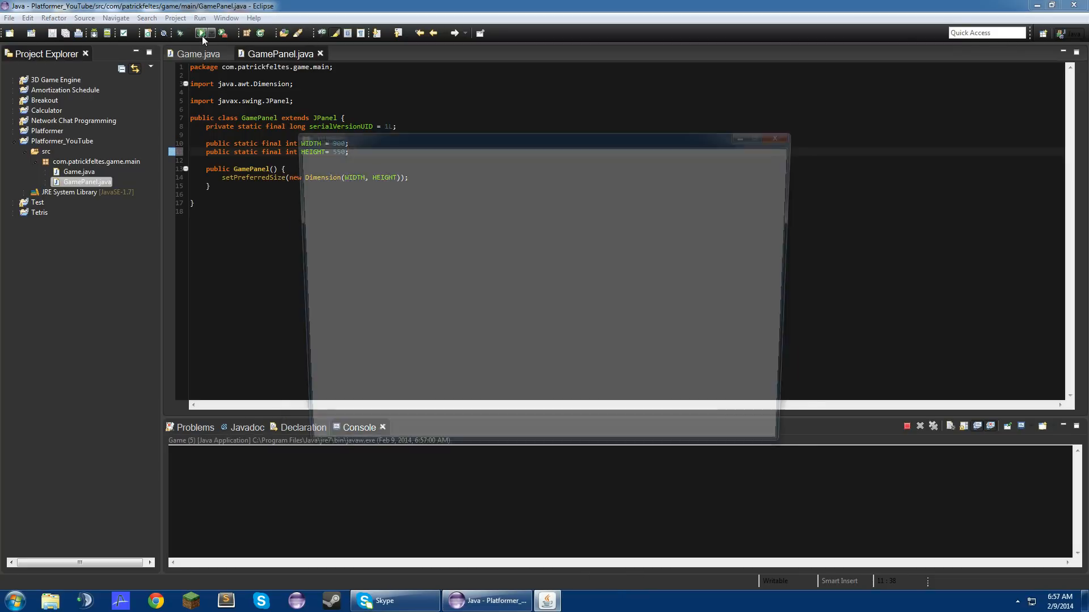
pyautogui.click(201, 33)
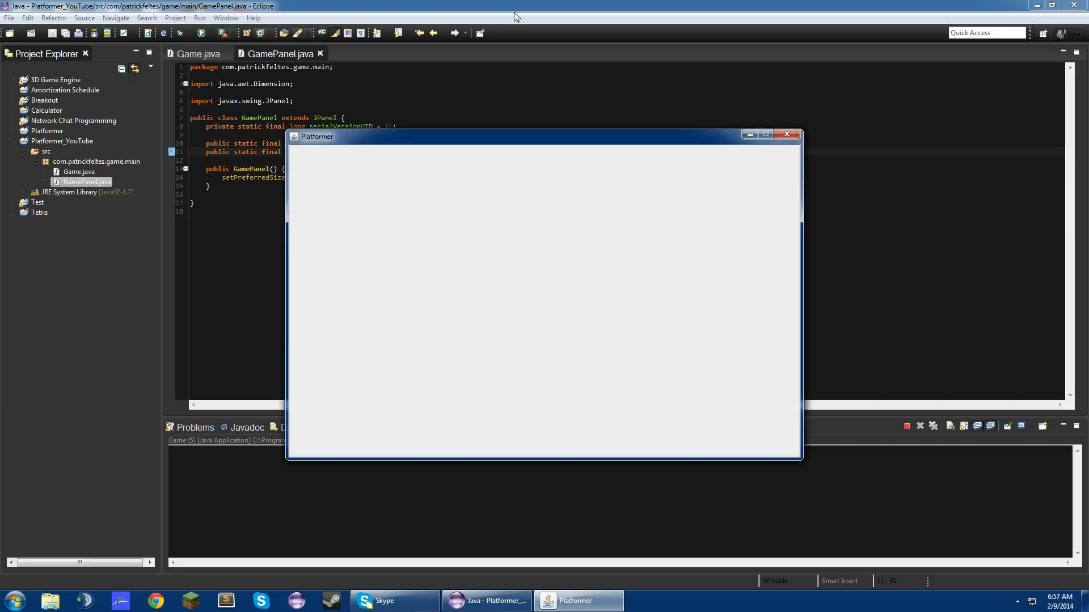